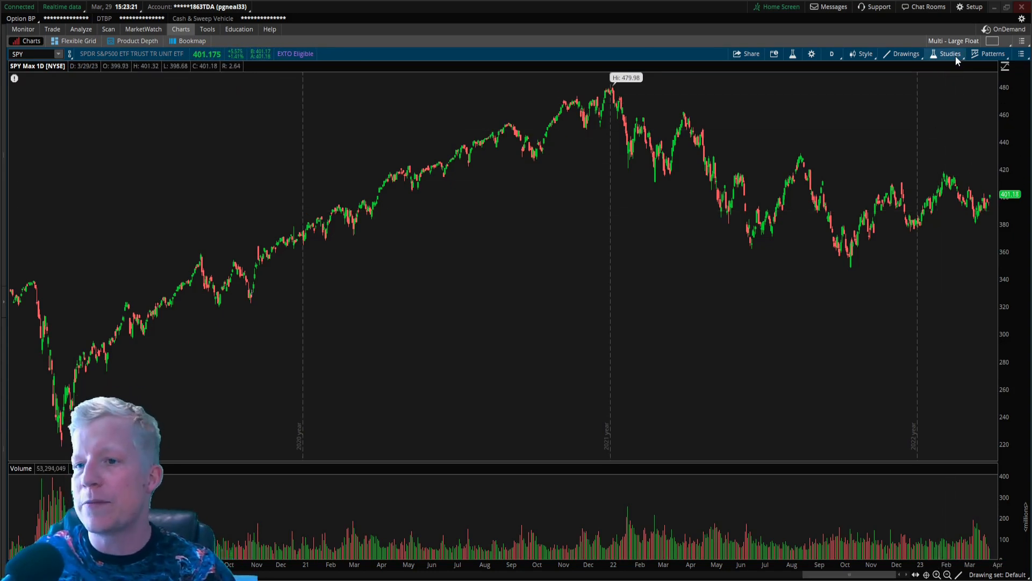
From Edit Studies, create a new study, NewStudy0, in the thinkScript editor
left_click(946, 54)
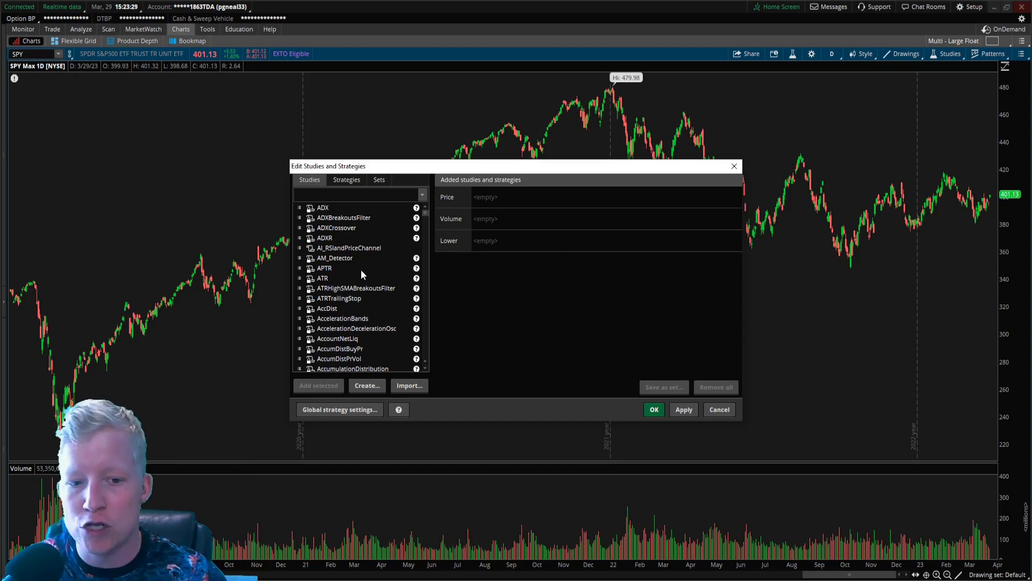
mouse_move(367, 386)
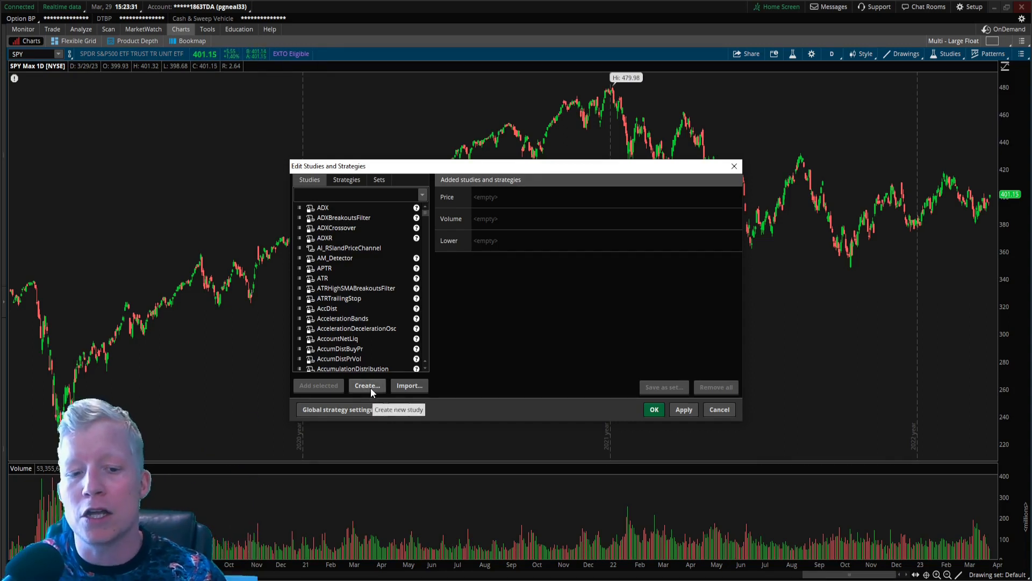
left_click(367, 386)
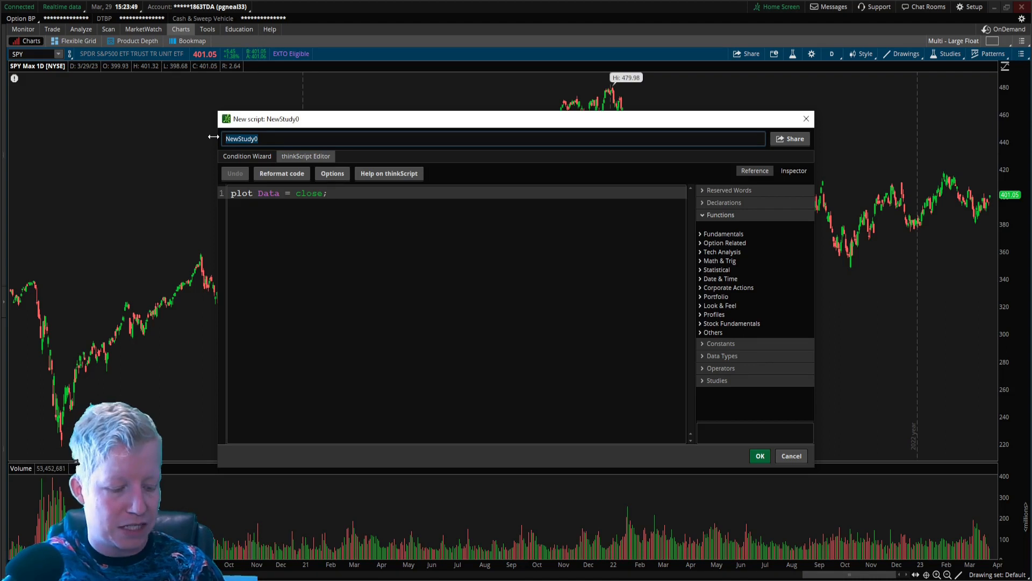
Rename NewStudy0 to SandRfinder, apply it to the SPY chart, and reopen its script
type("SandRfinder")
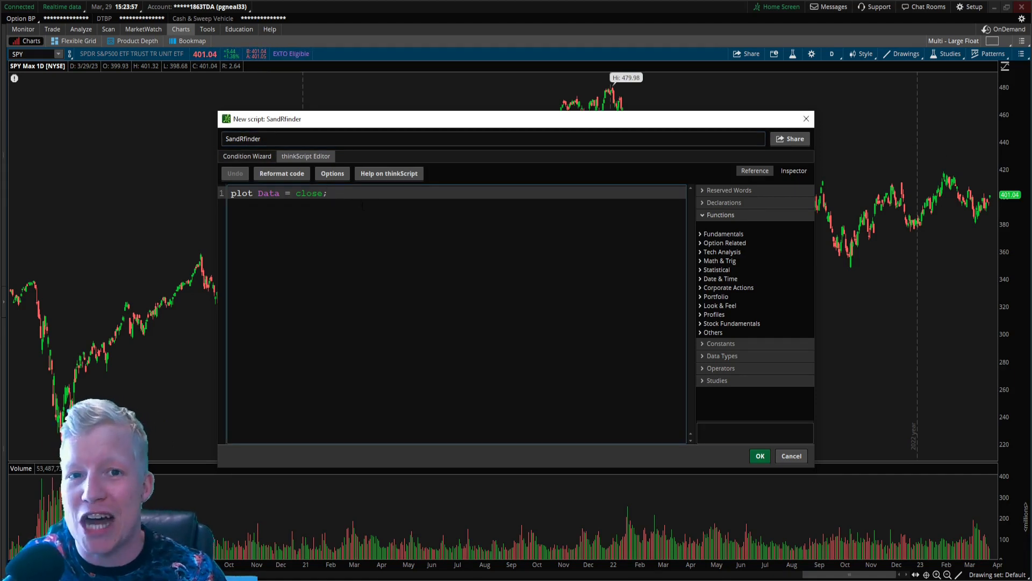
double_click(310, 193)
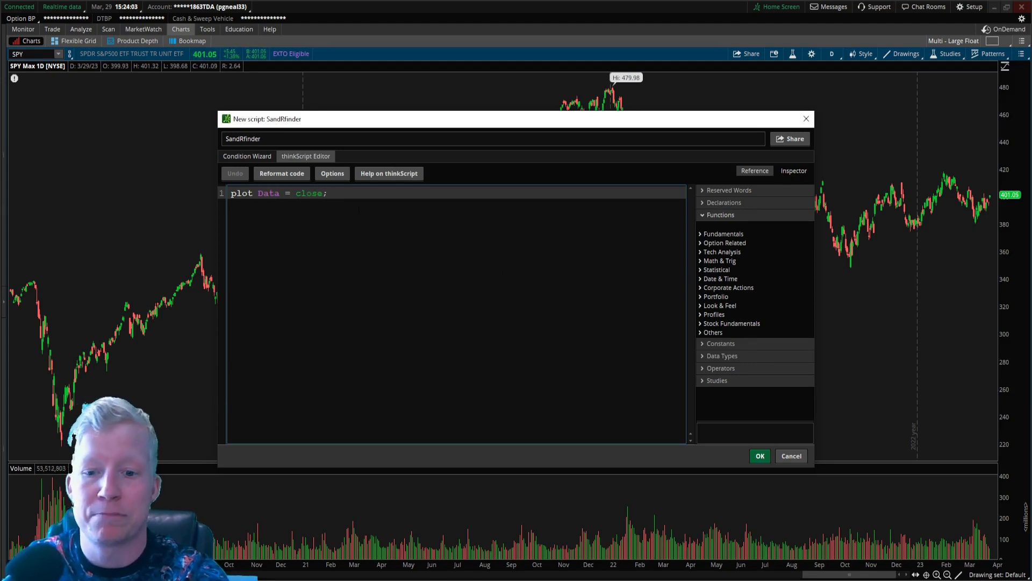
left_click(759, 456)
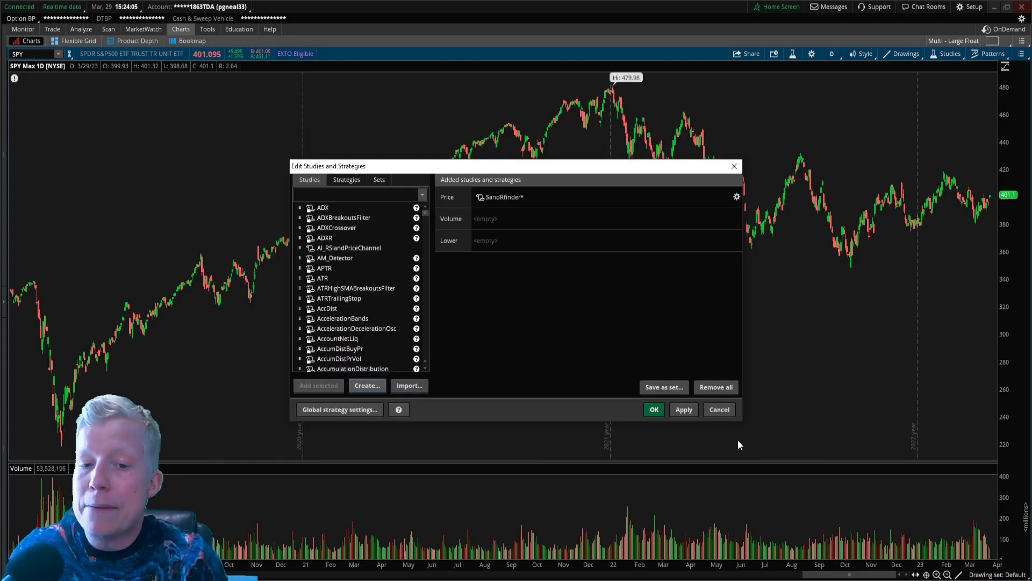
left_click(683, 409)
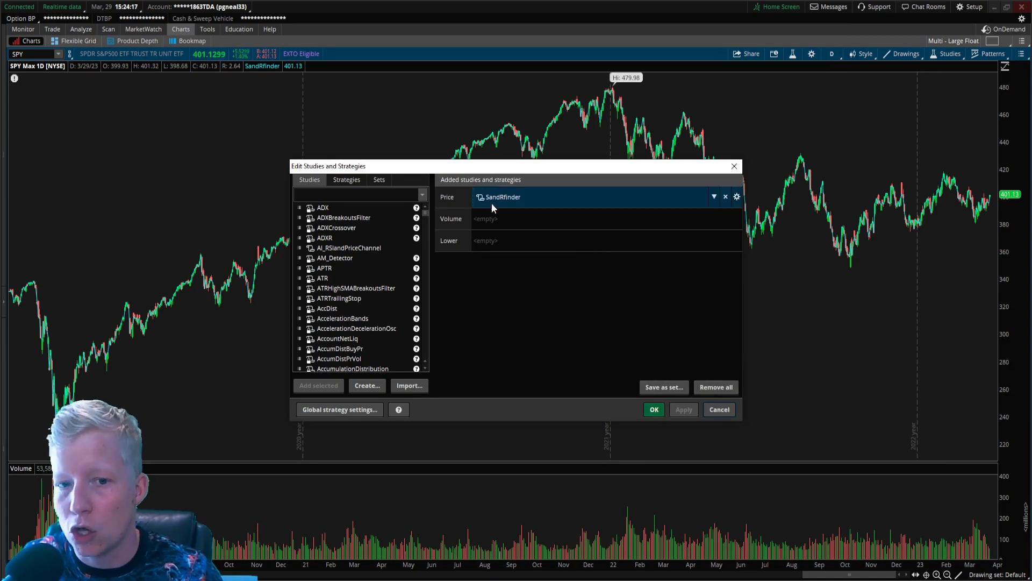
left_click(737, 196)
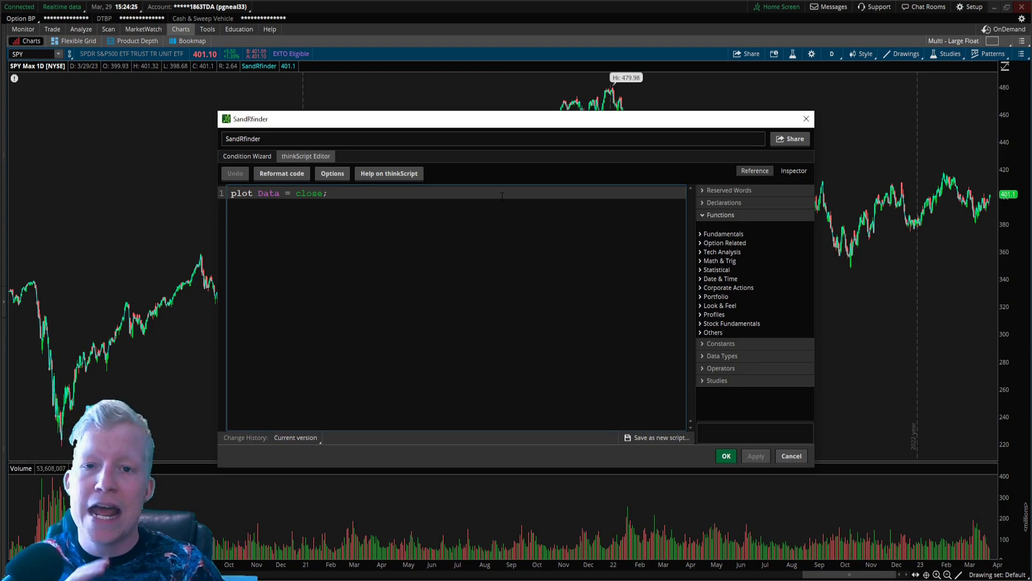
Change the plot to Data = highest(close[1], 20), apply it, and save the script
type("highest(")
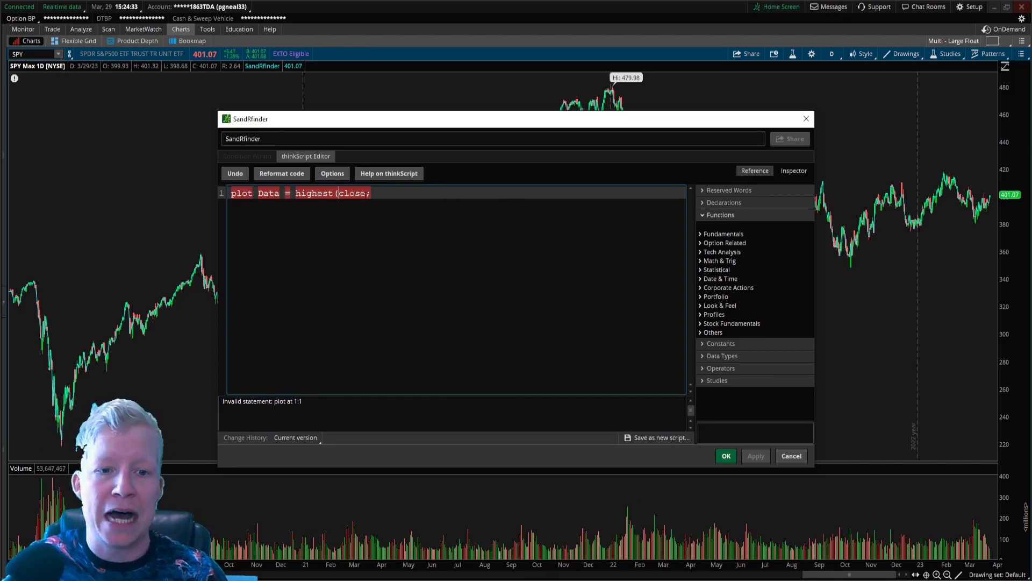
key("BackSpace")
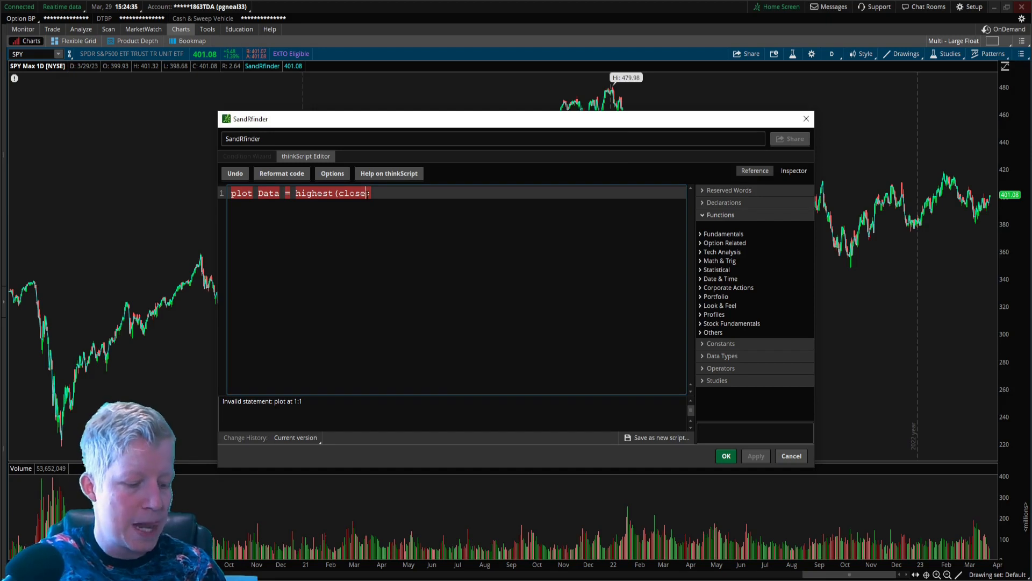
type("[1];")
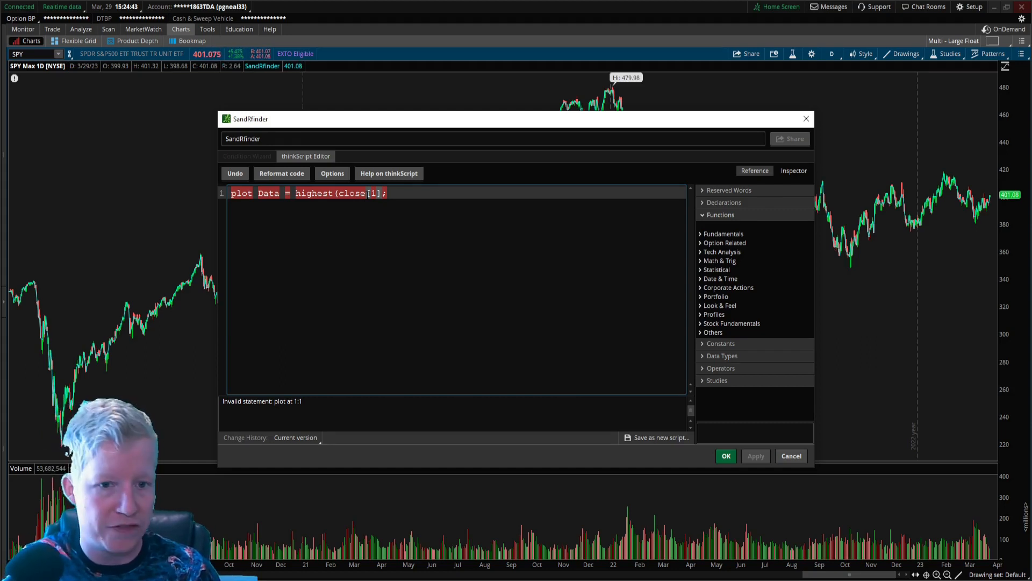
type("],")
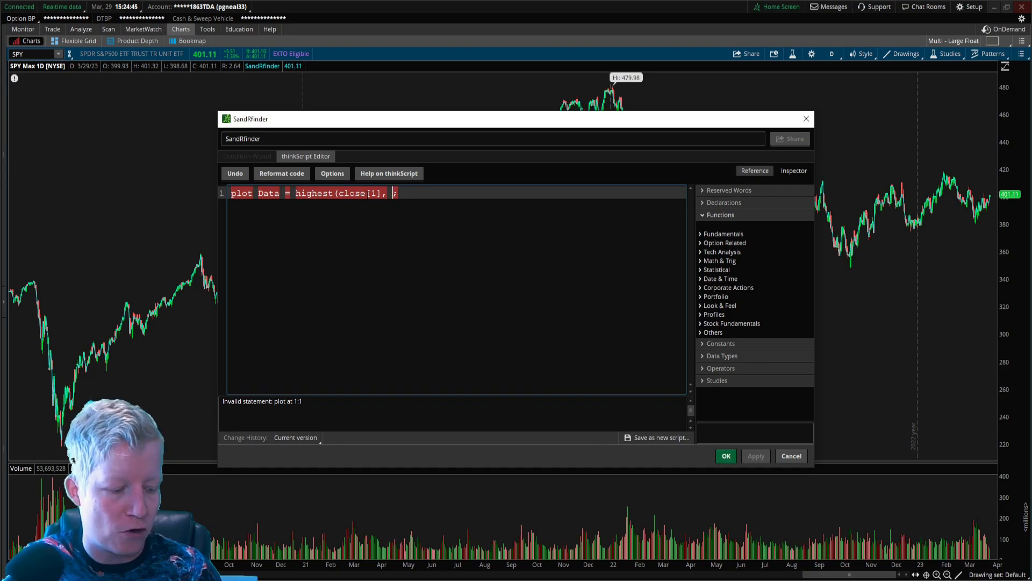
type("20)")
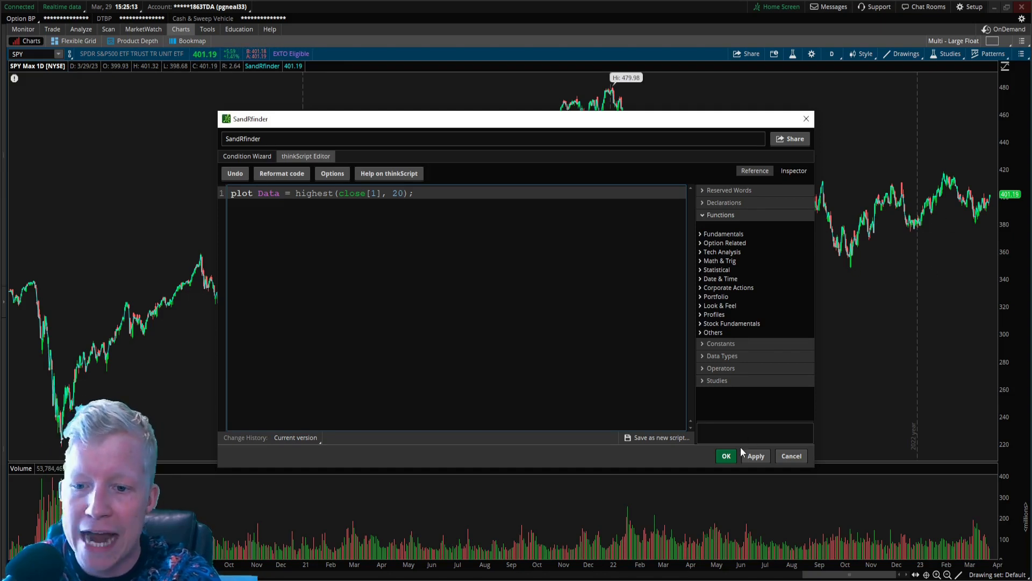
left_click(755, 456)
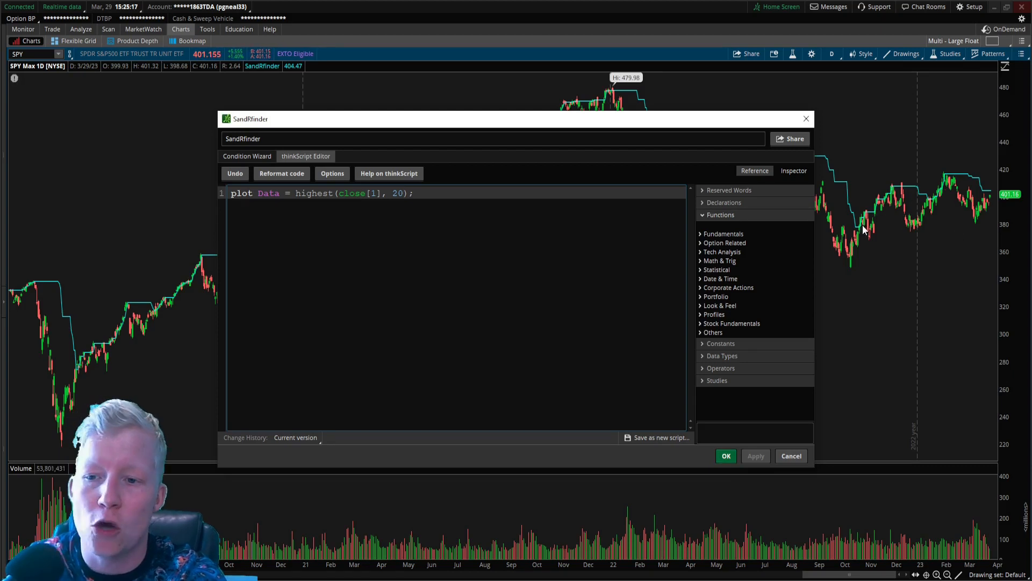
left_click(726, 456)
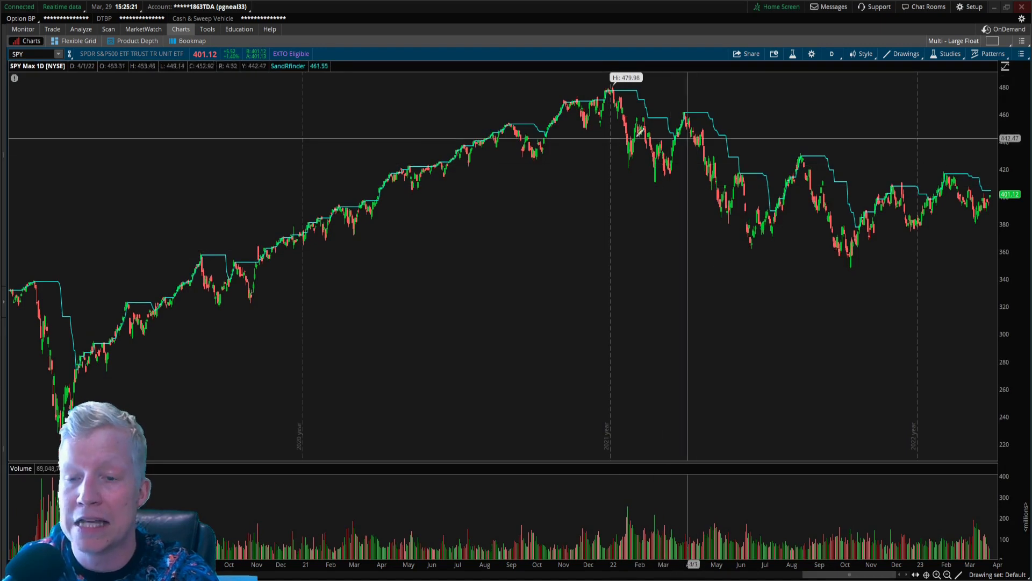
mouse_move(869, 215)
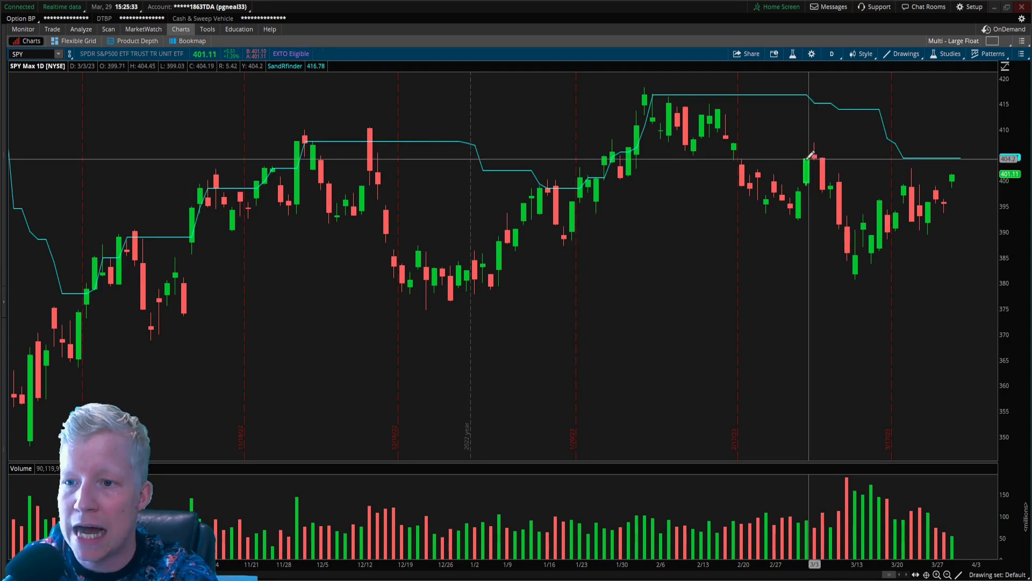
mouse_move(926, 358)
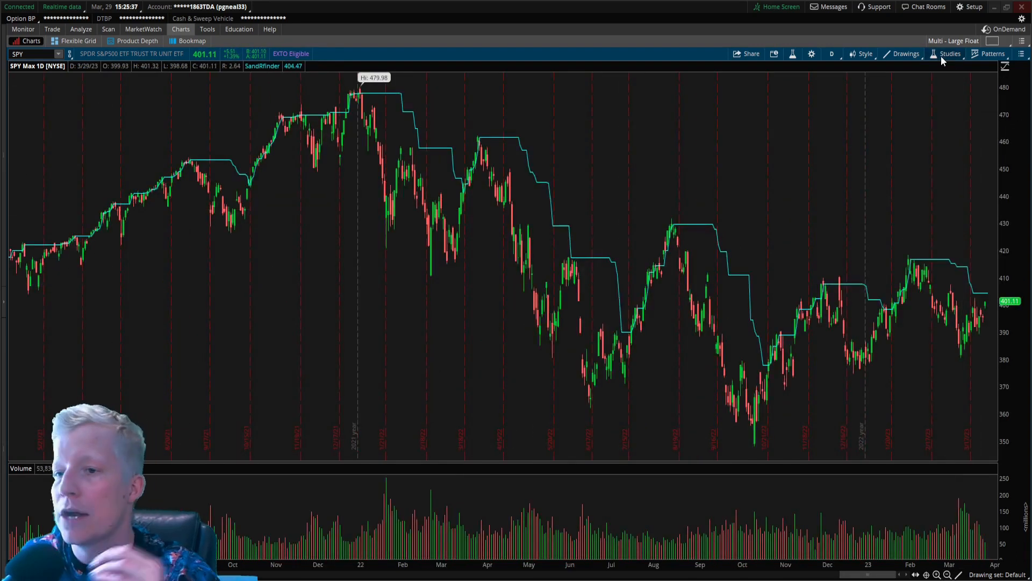
Reopen SandRfinder and switch the Data formula to highest(high[1], 20), then apply
left_click(946, 53)
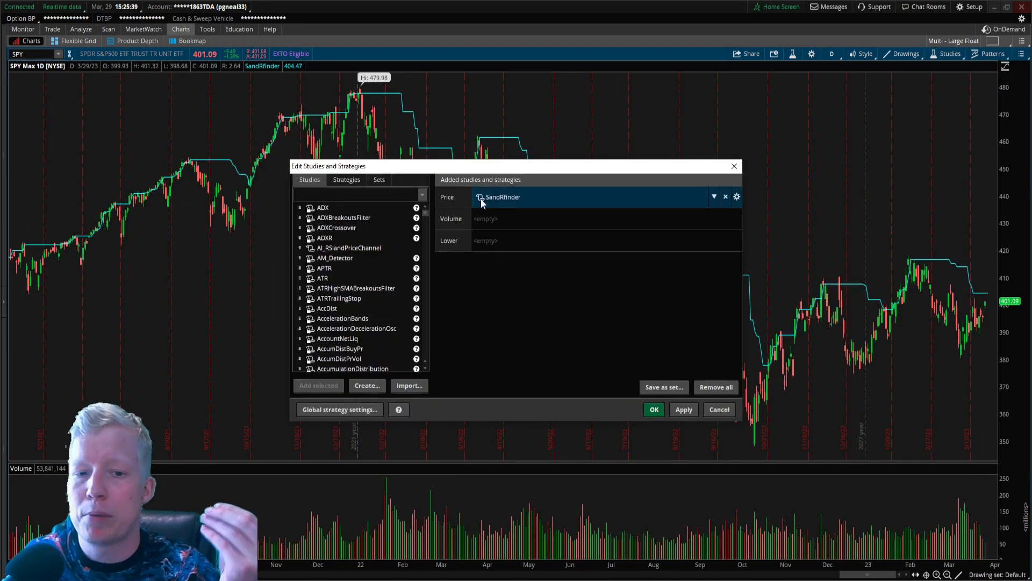
left_click(737, 196)
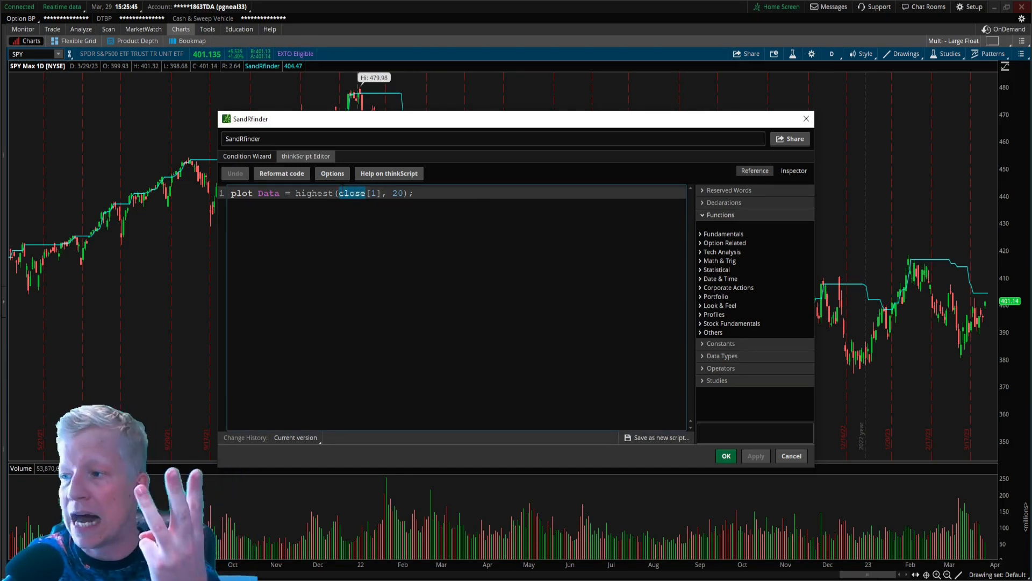
key("Delete")
type("high")
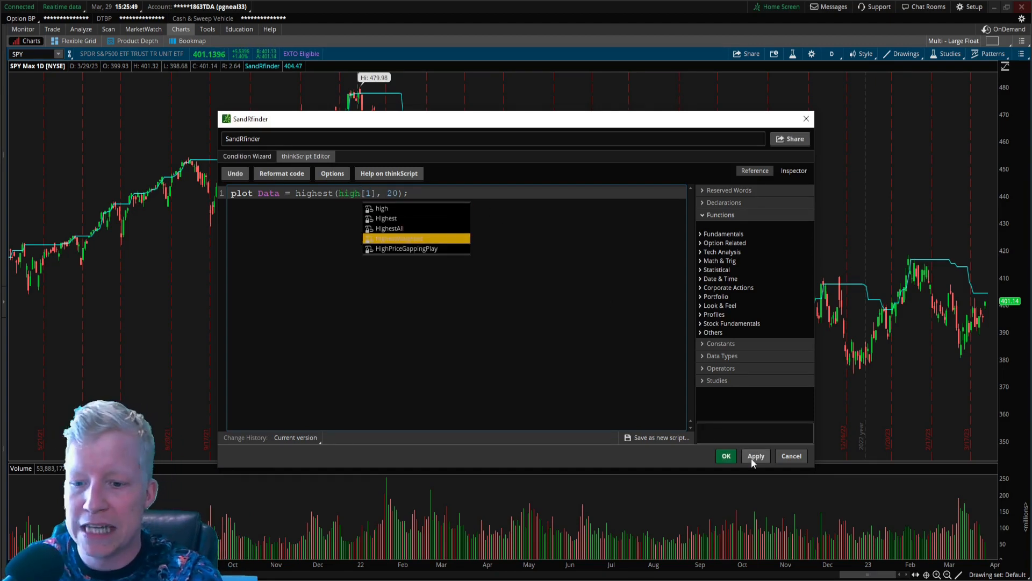
left_click(756, 456)
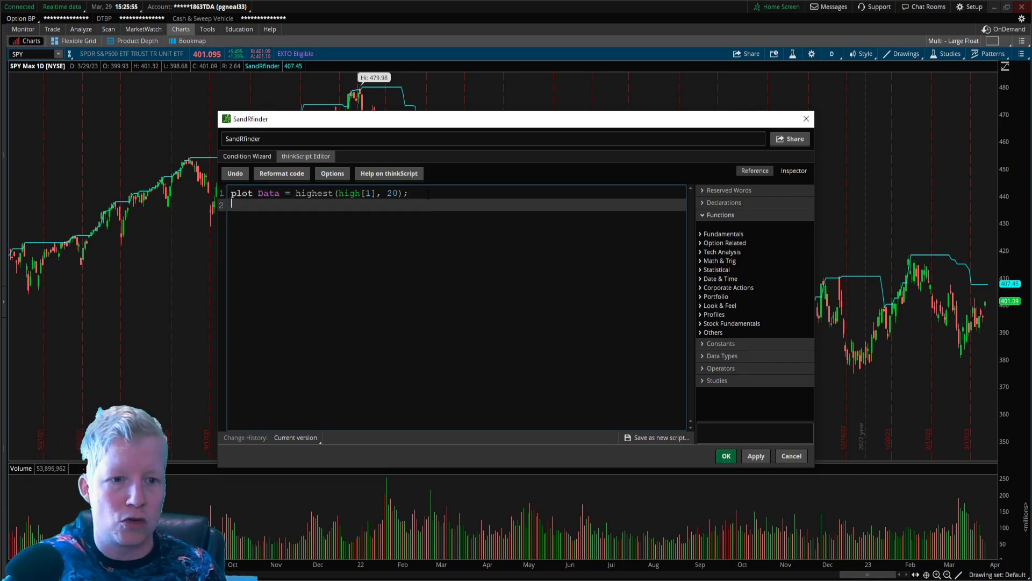
Add a zippidydooda plot = lowest(low[1], 20) and save the study
type("plot lowest")
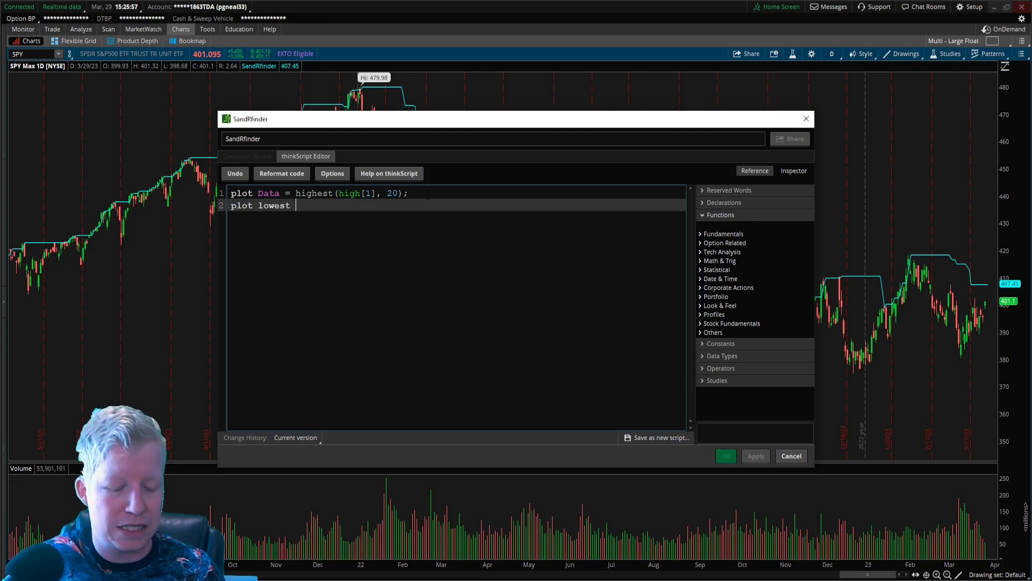
type("=")
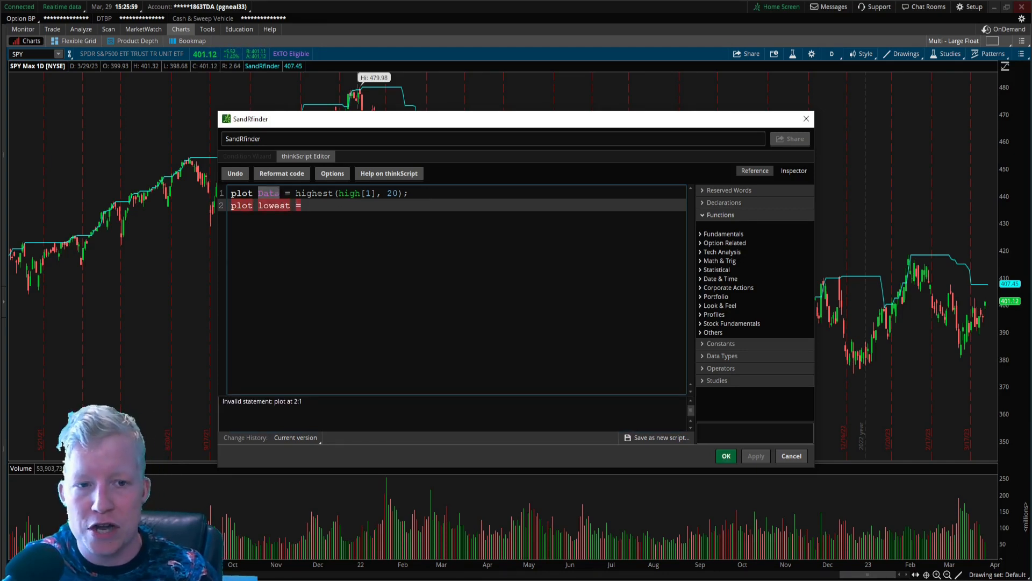
double_click(273, 205)
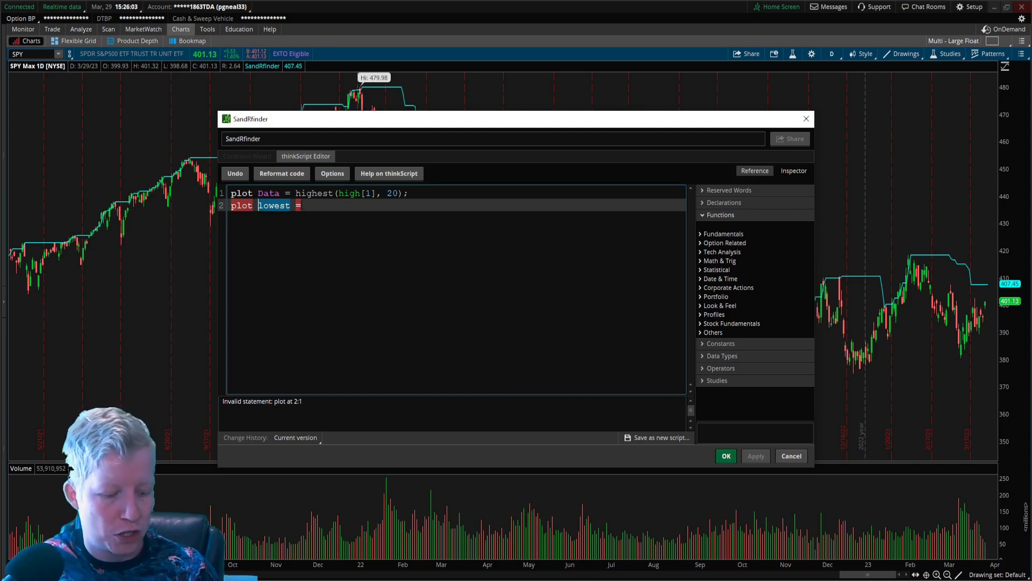
type("zippidydooda")
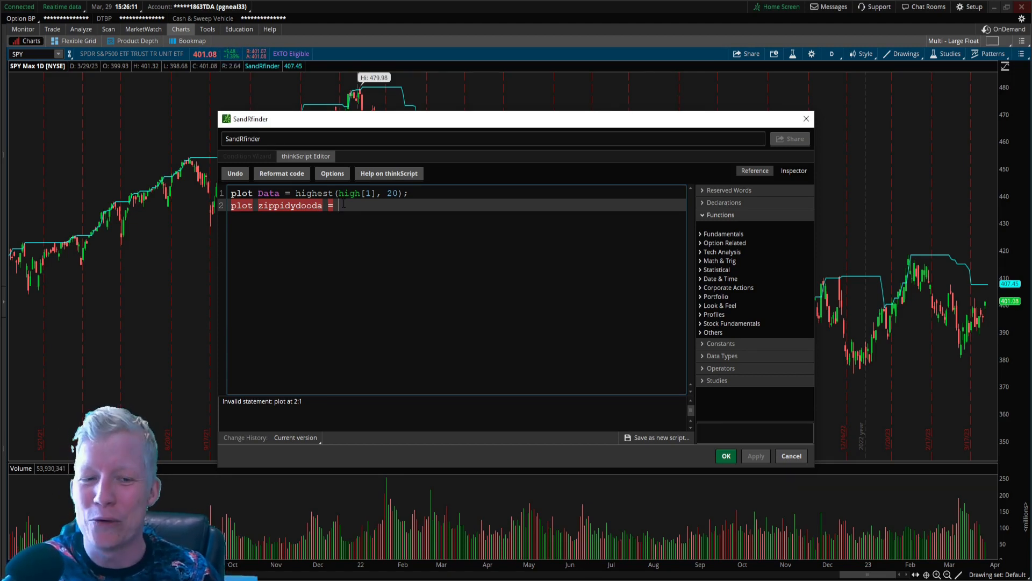
type("lowest(")
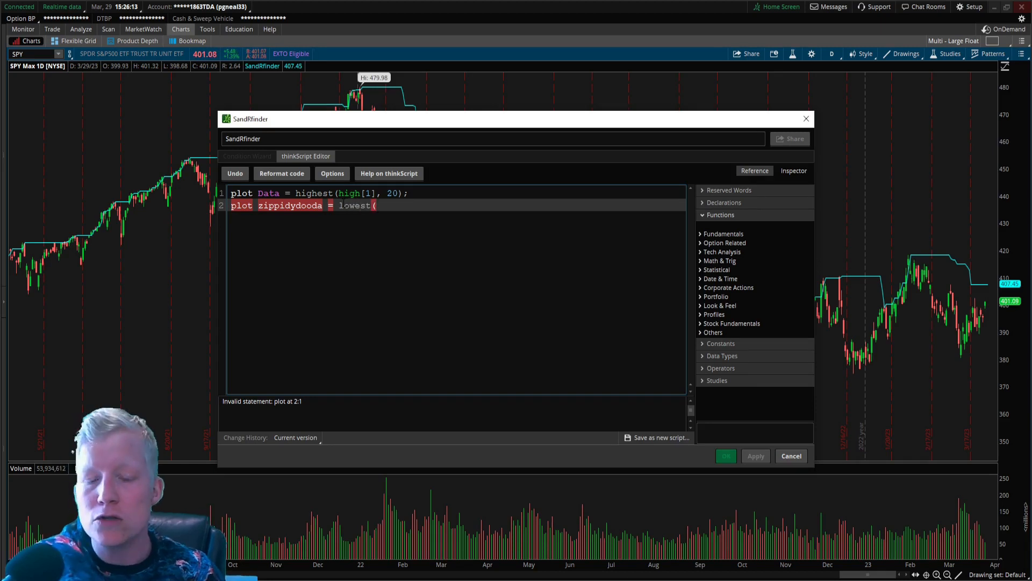
type("low[1]")
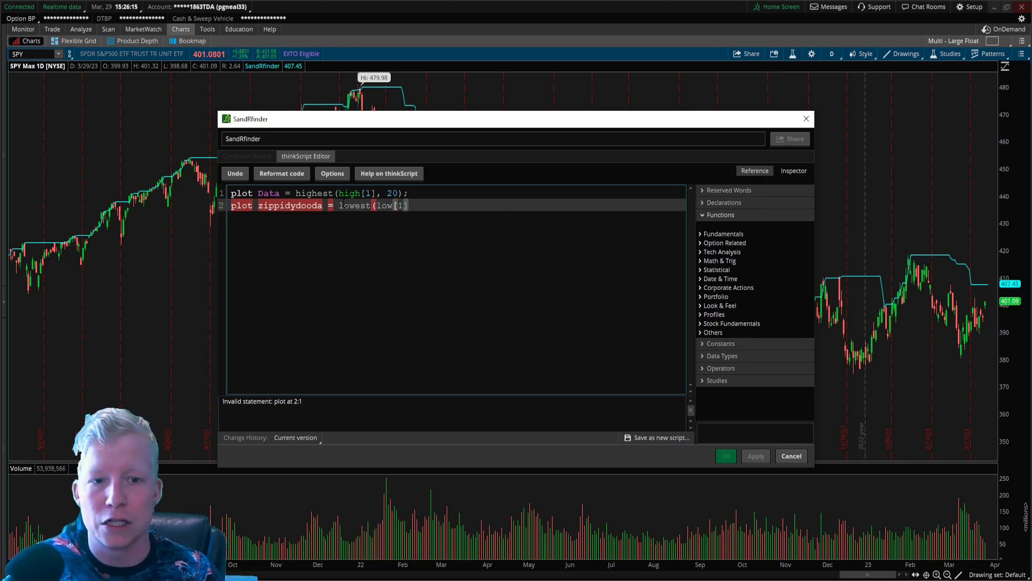
type(", 20)")
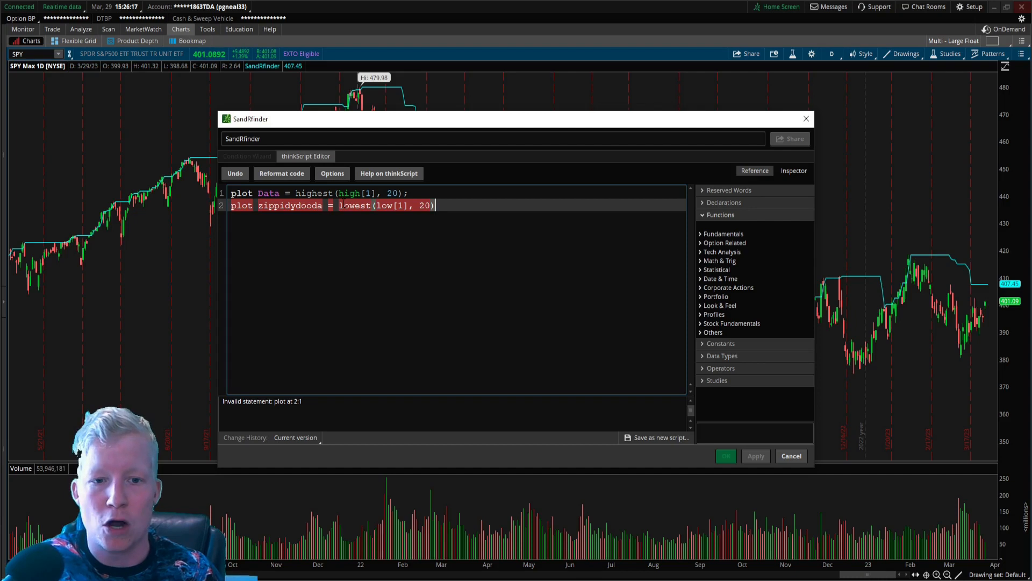
type(";")
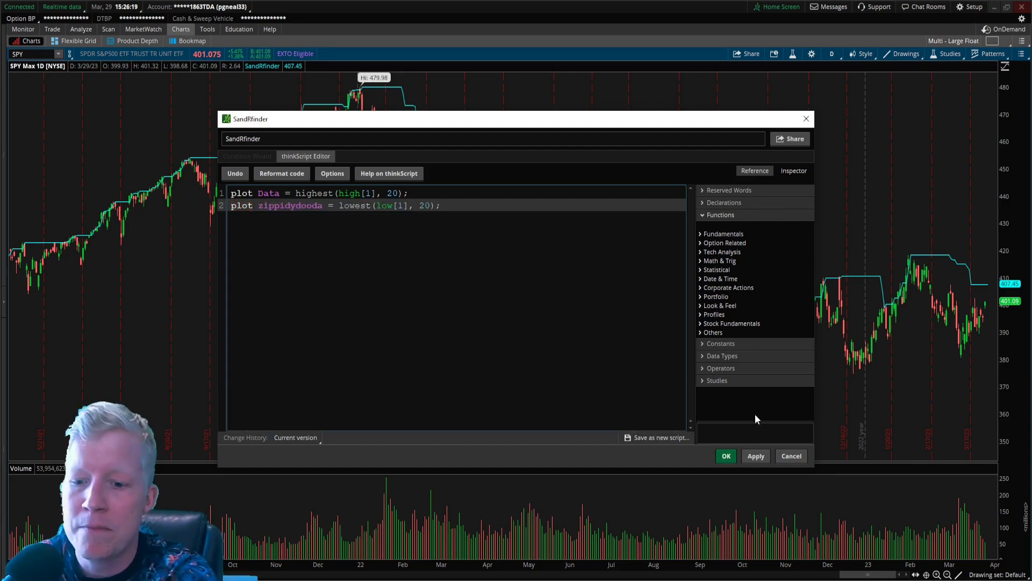
left_click(755, 456)
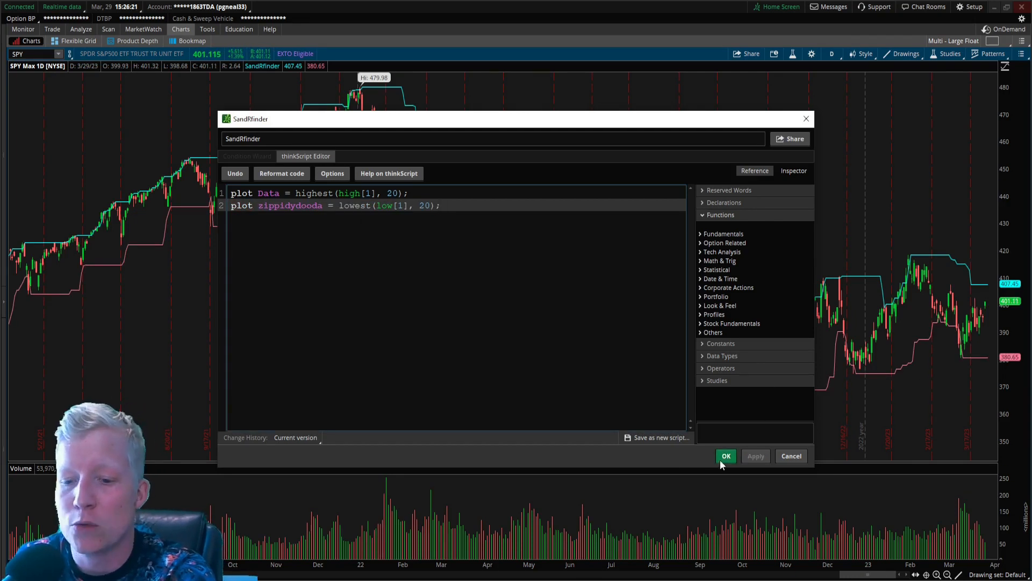
left_click(726, 456)
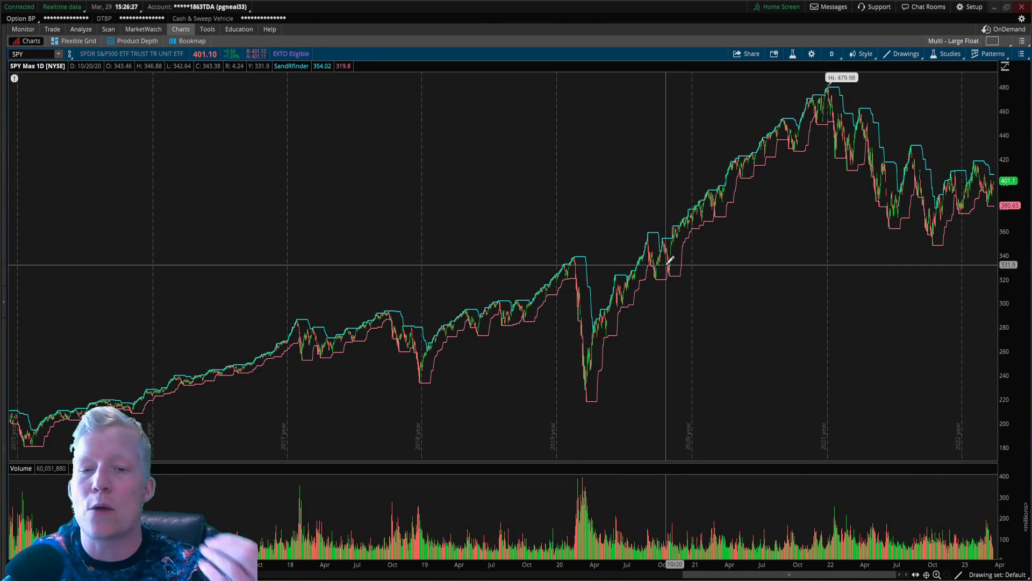
mouse_move(926, 211)
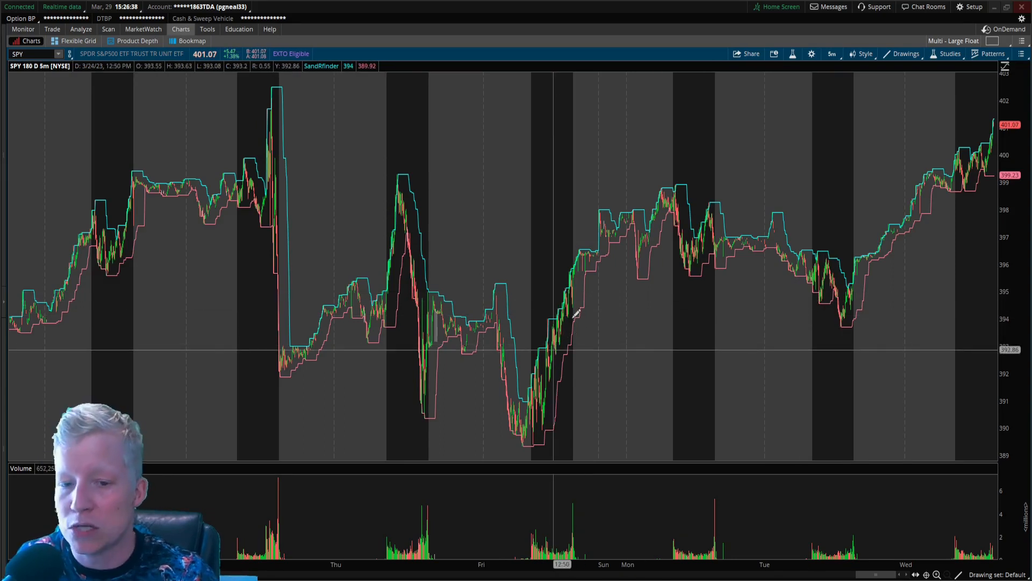
Switch the SPY chart timeframe from Max : 1D to 180 D : 5m
left_click(831, 53)
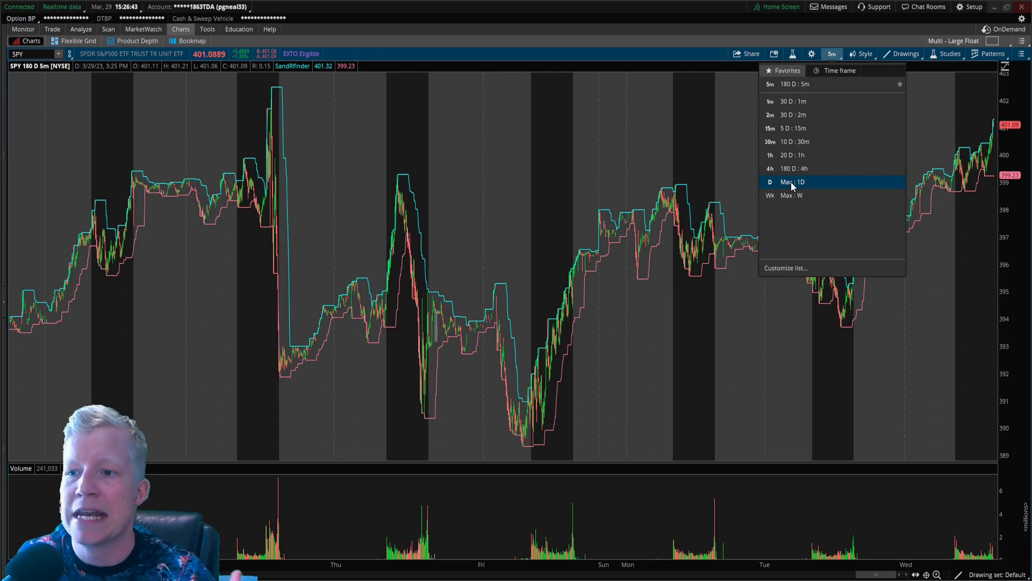
left_click(791, 182)
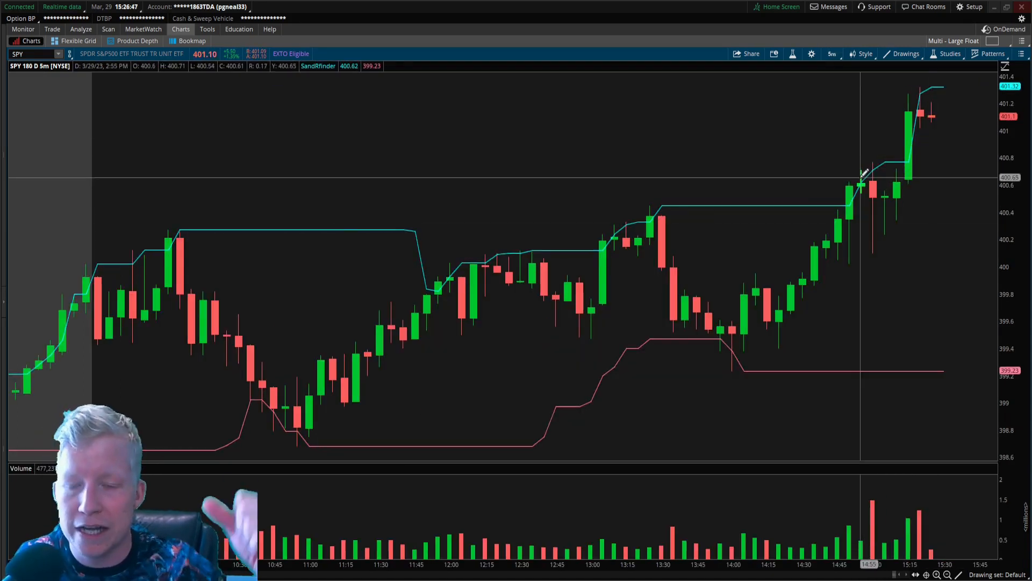
left_click(832, 54)
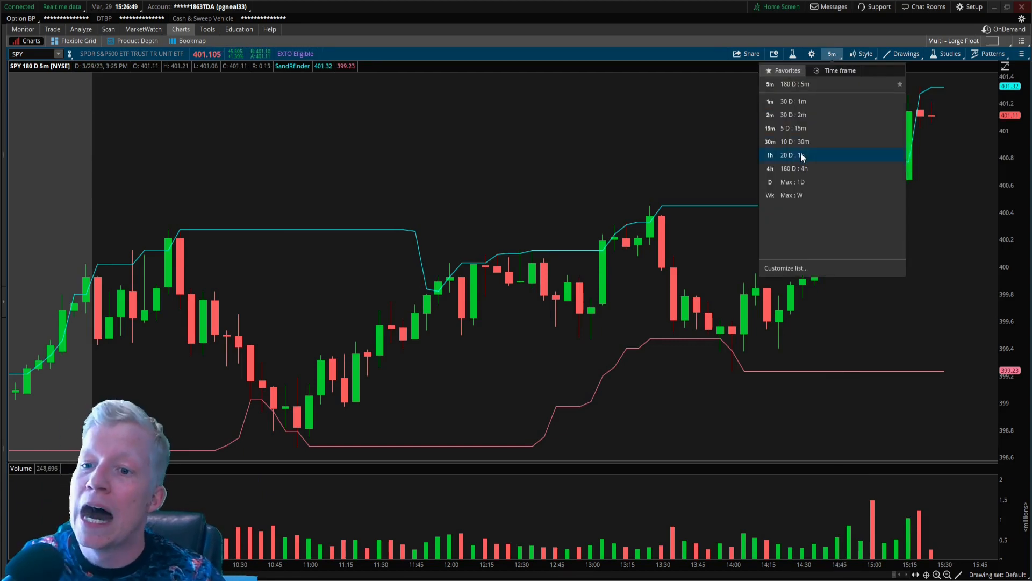
mouse_move(800, 182)
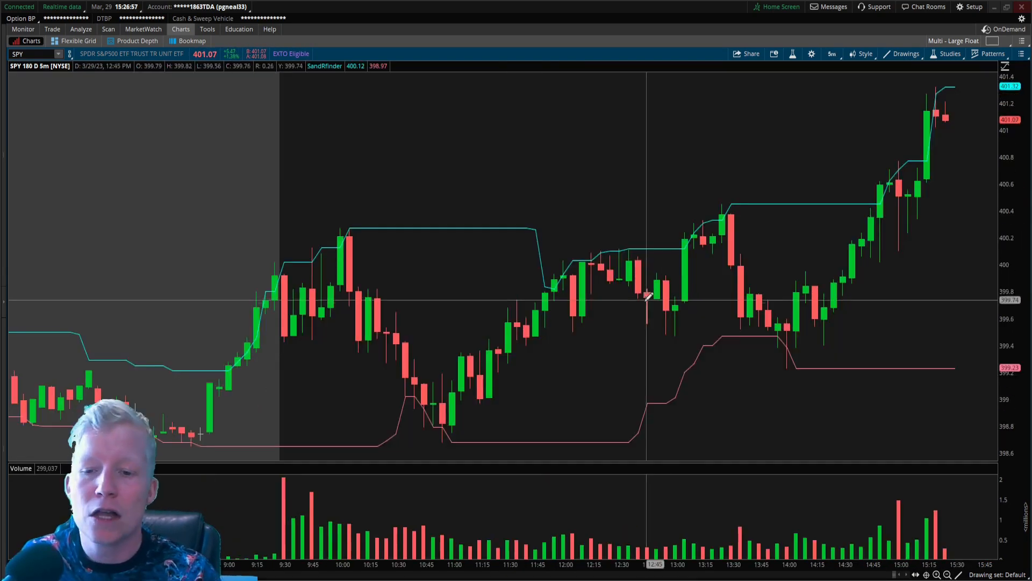
mouse_move(438, 412)
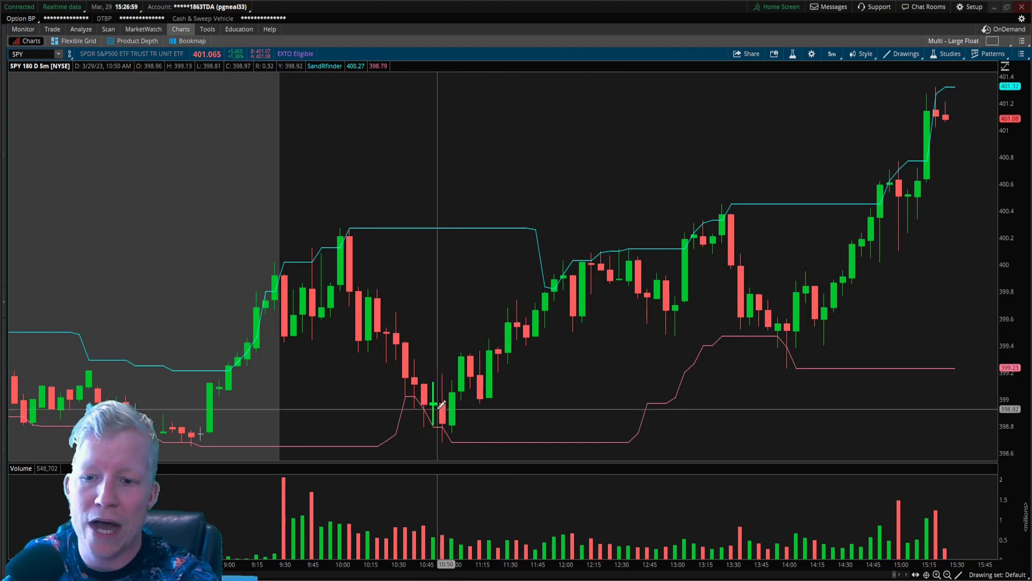
mouse_move(665, 321)
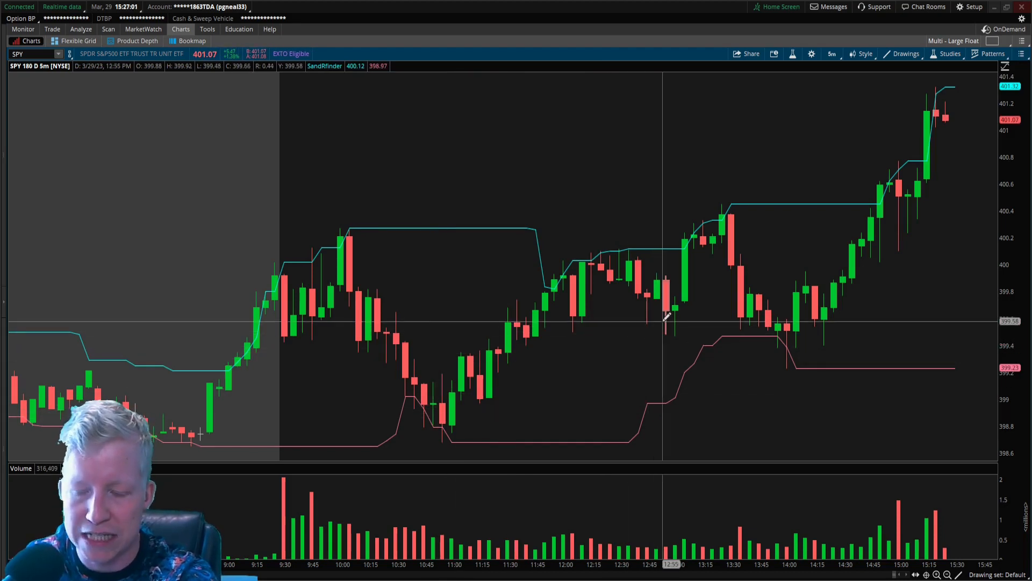
mouse_move(664, 342)
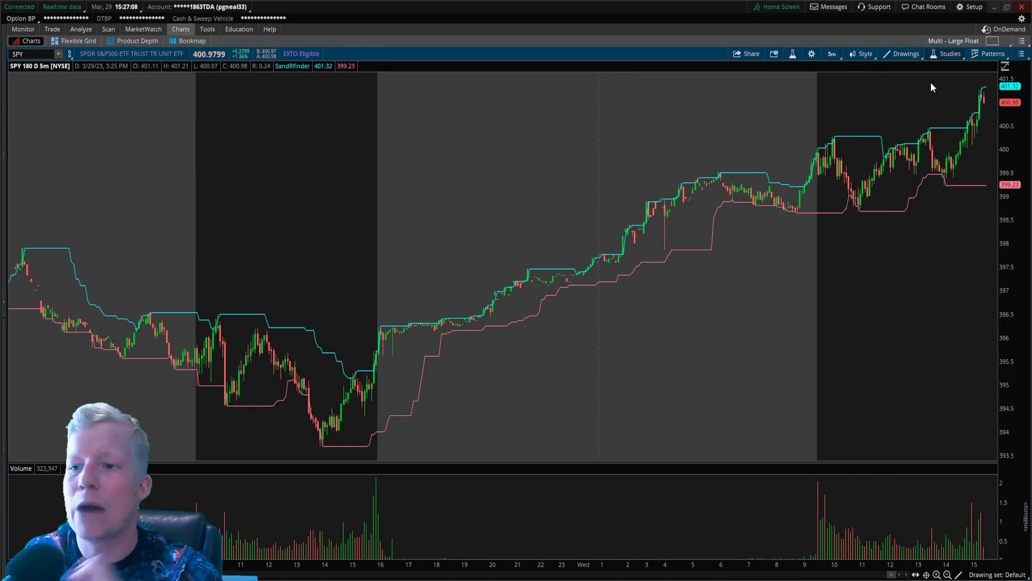
Search 'moving' and add a 100-period SimpleMovingAvg of close to the chart
left_click(943, 53)
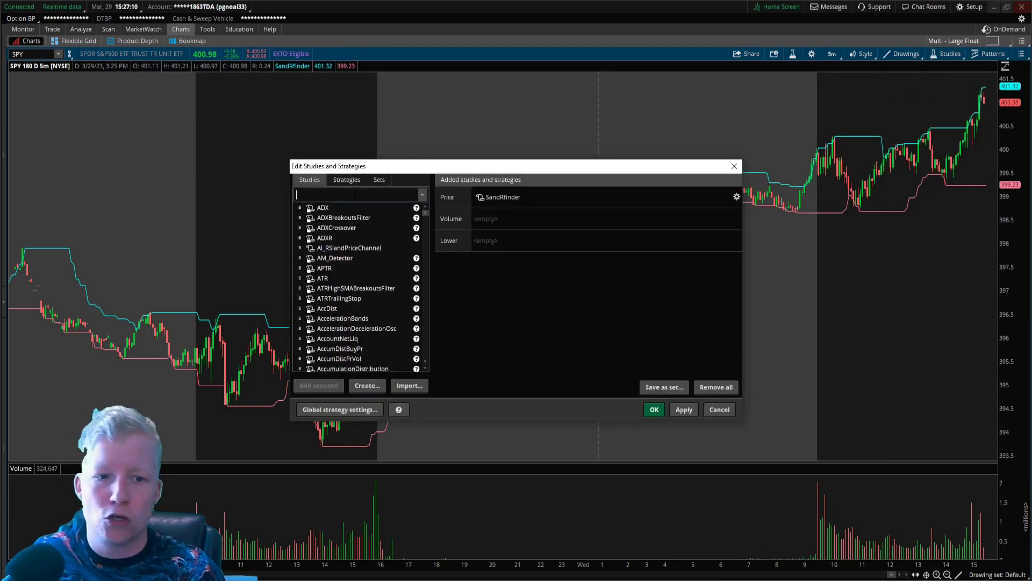
type("movingav")
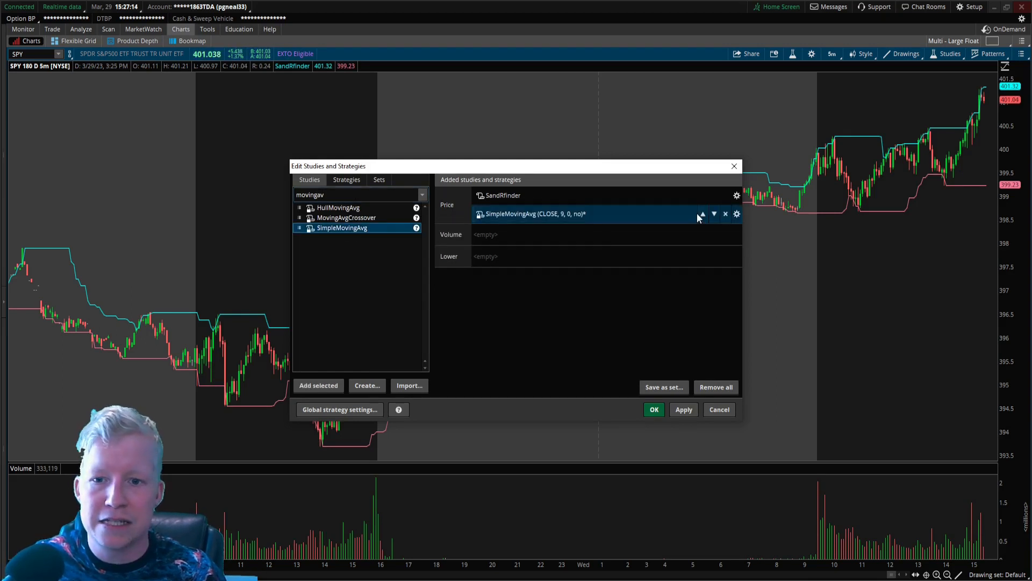
left_click(737, 214)
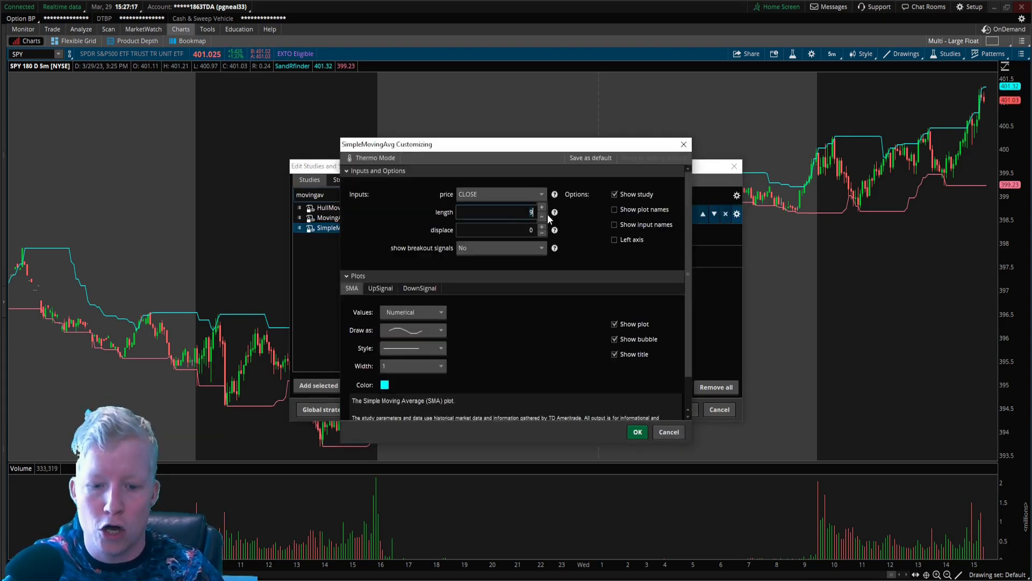
left_click(637, 432)
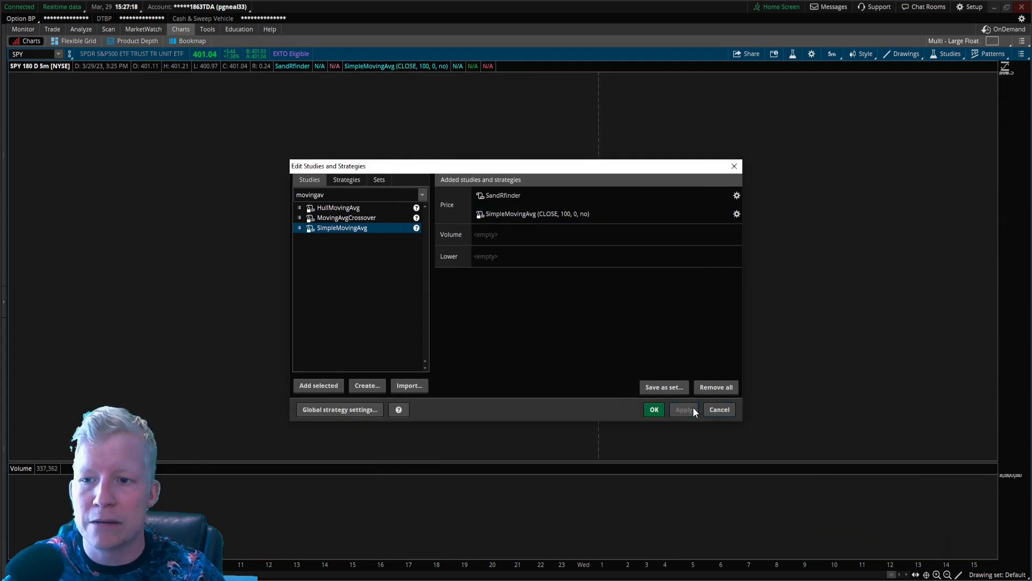
left_click(654, 409)
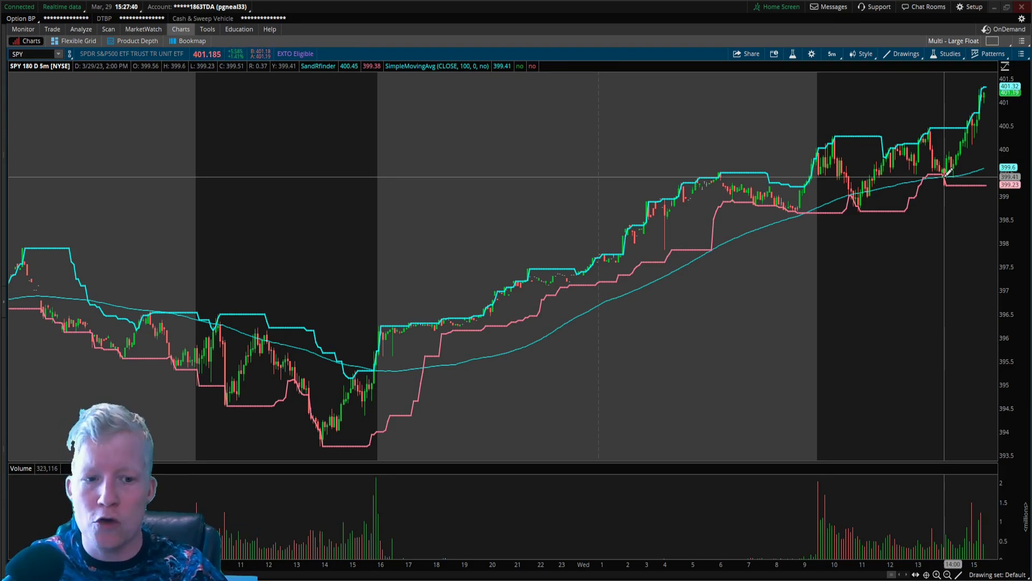
mouse_move(333, 292)
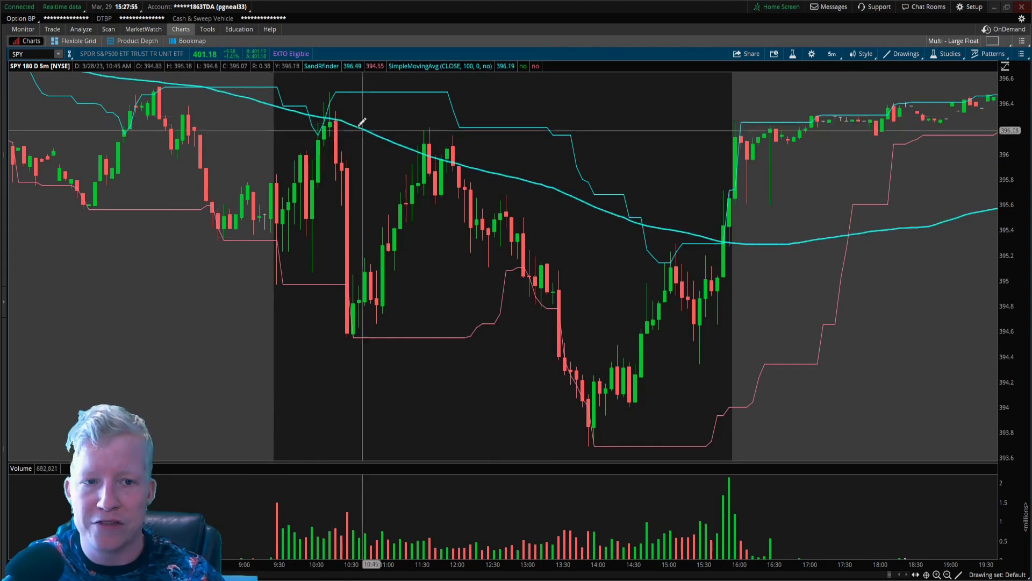
mouse_move(417, 154)
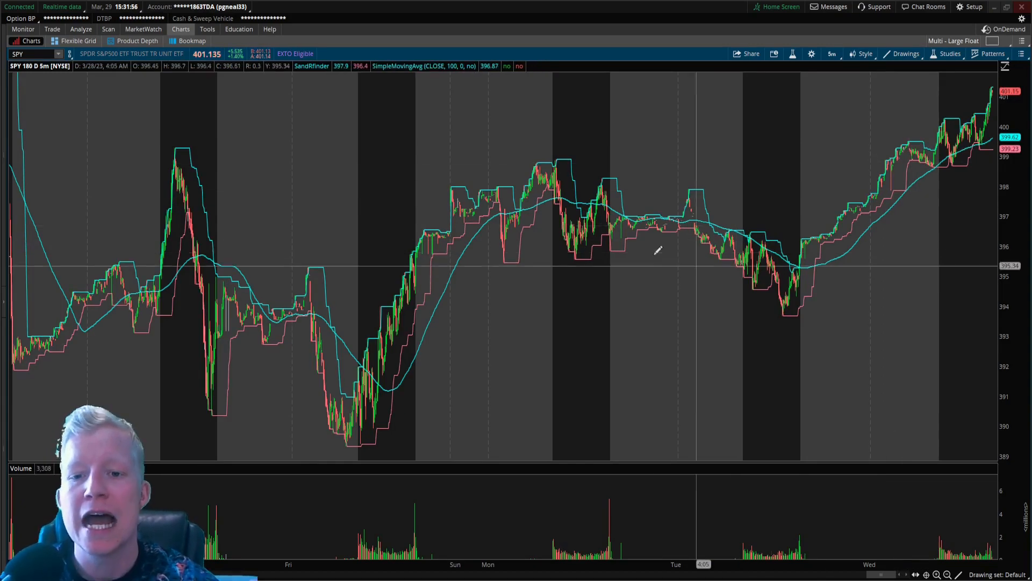
mouse_move(734, 279)
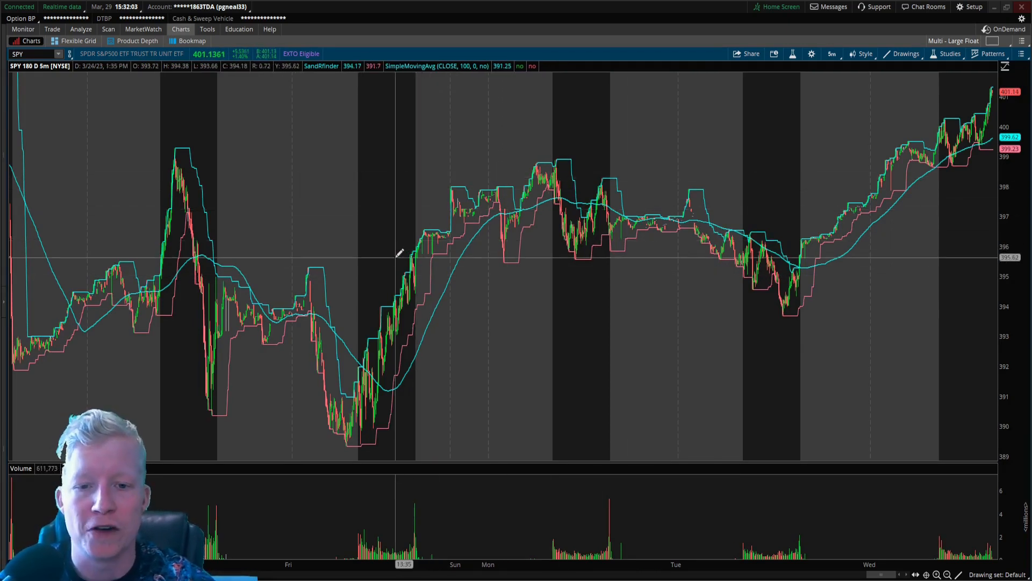
mouse_move(379, 265)
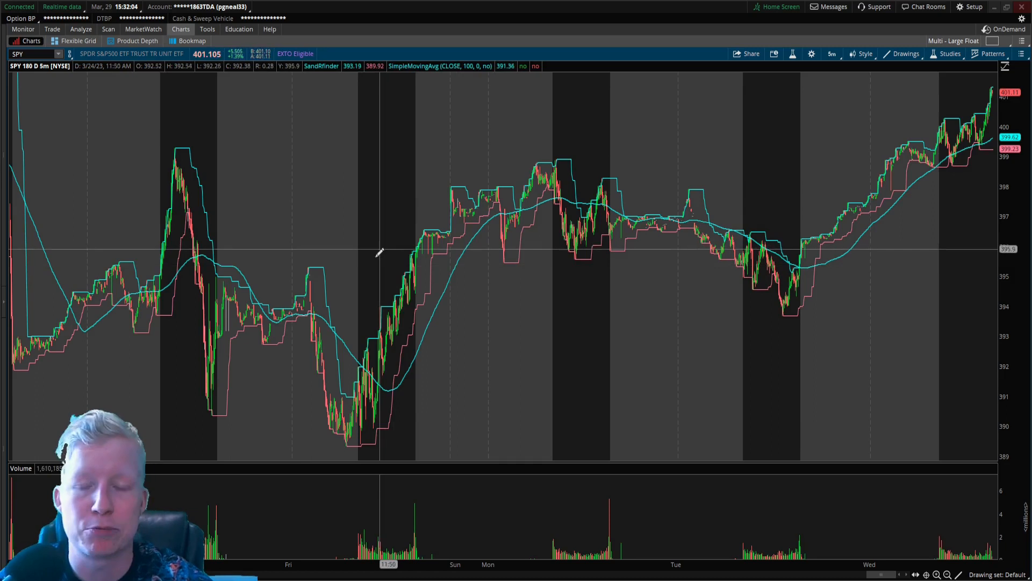
Reopen SandRfinder and type line 1: def yday = close(period = aggregationperiod…
left_click(947, 54)
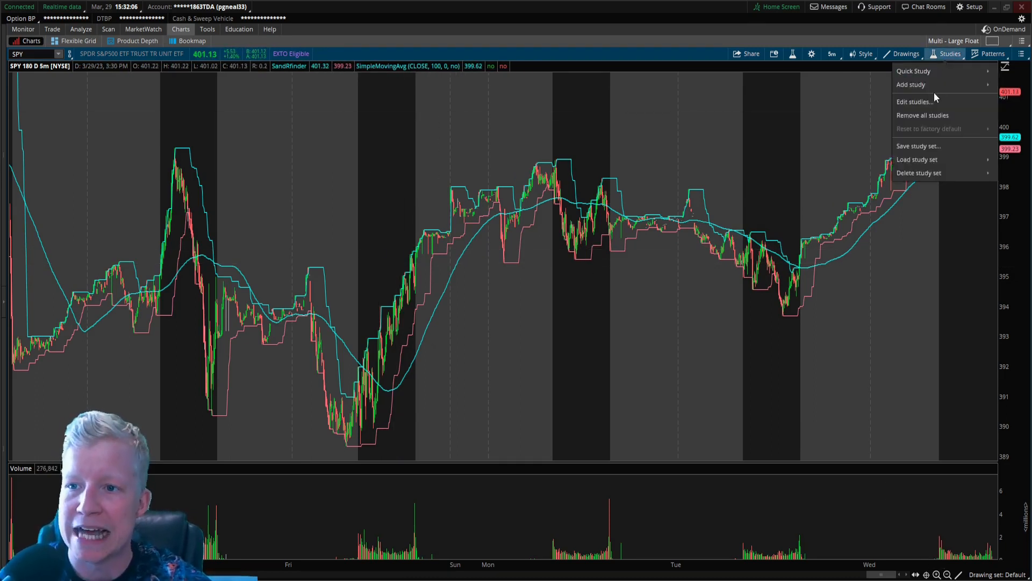
left_click(915, 101)
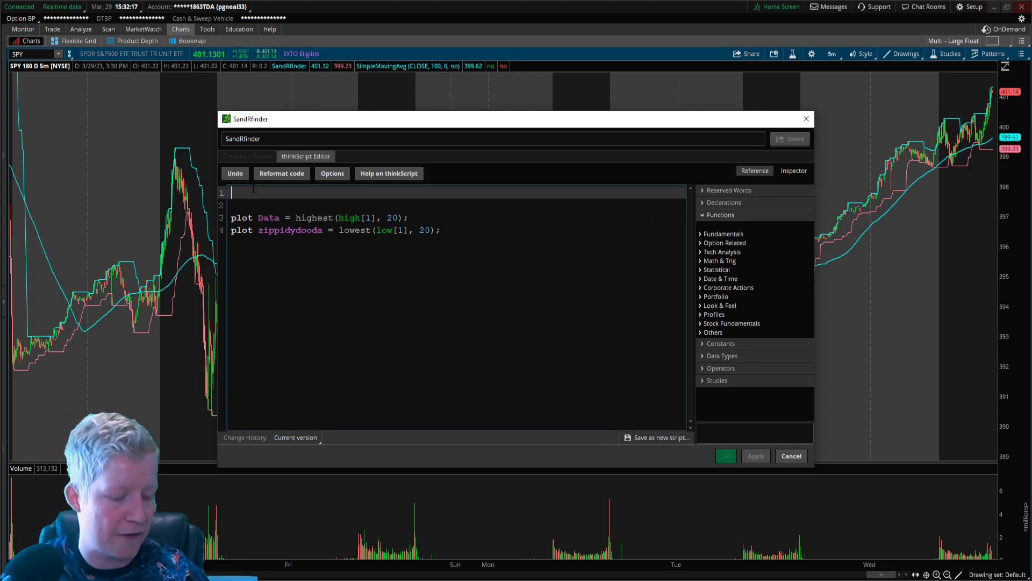
type("def yday =")
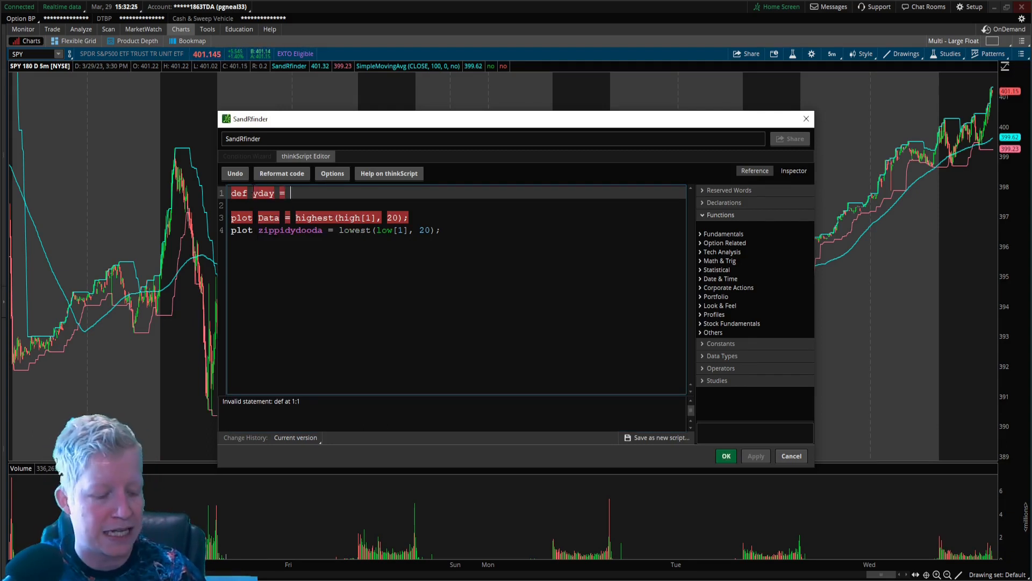
type("c")
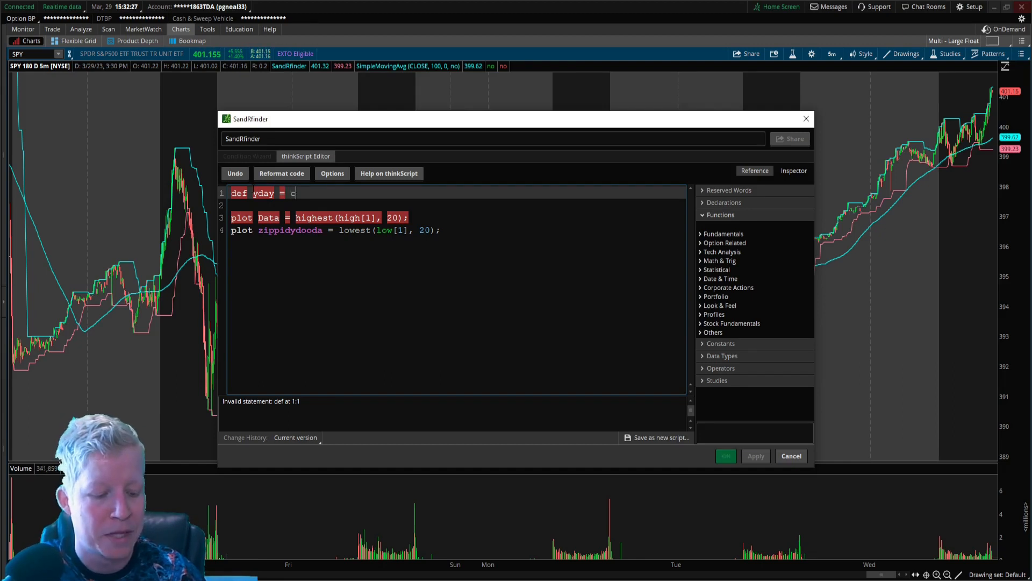
type("lose")
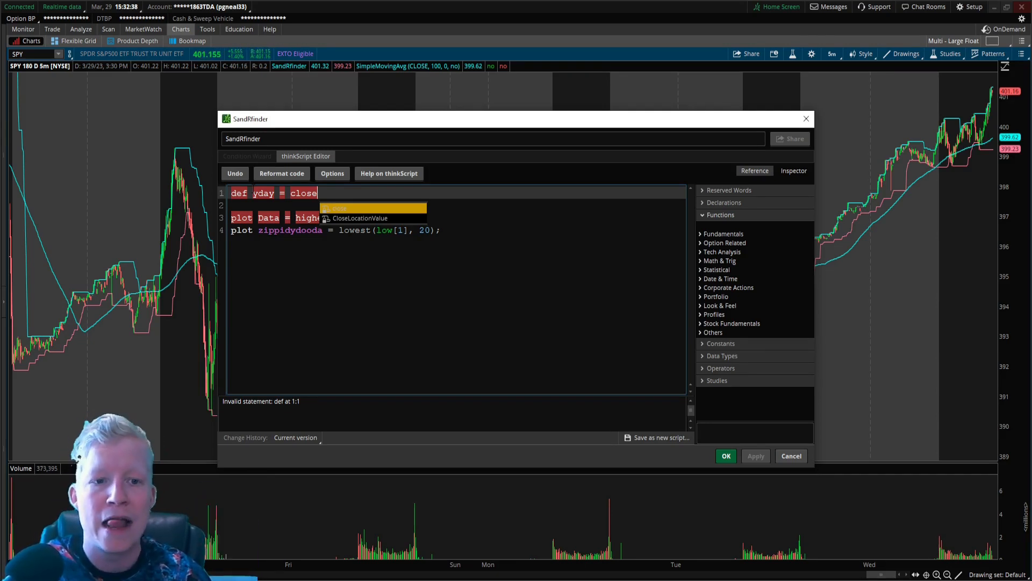
type("(")
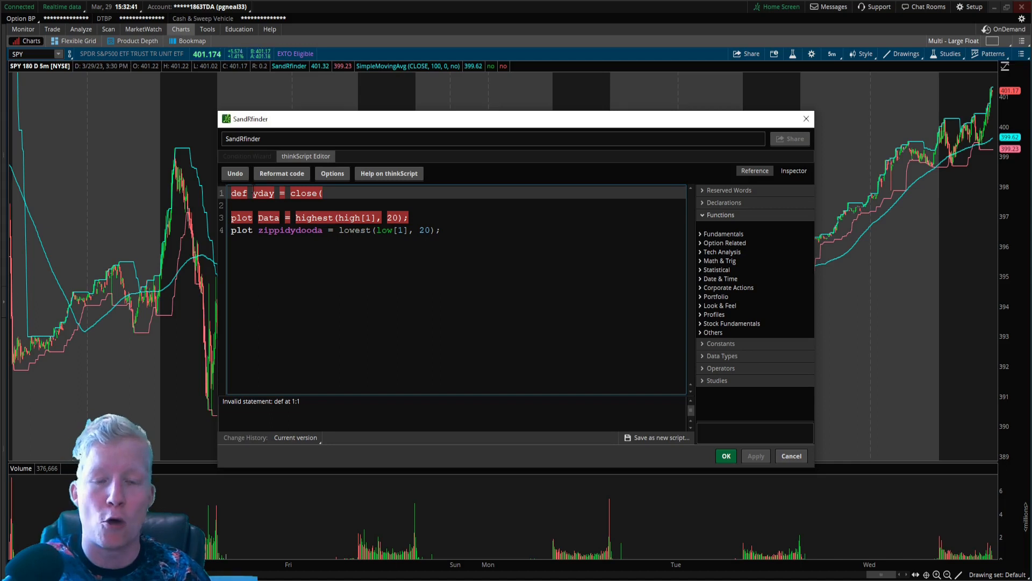
type("period =")
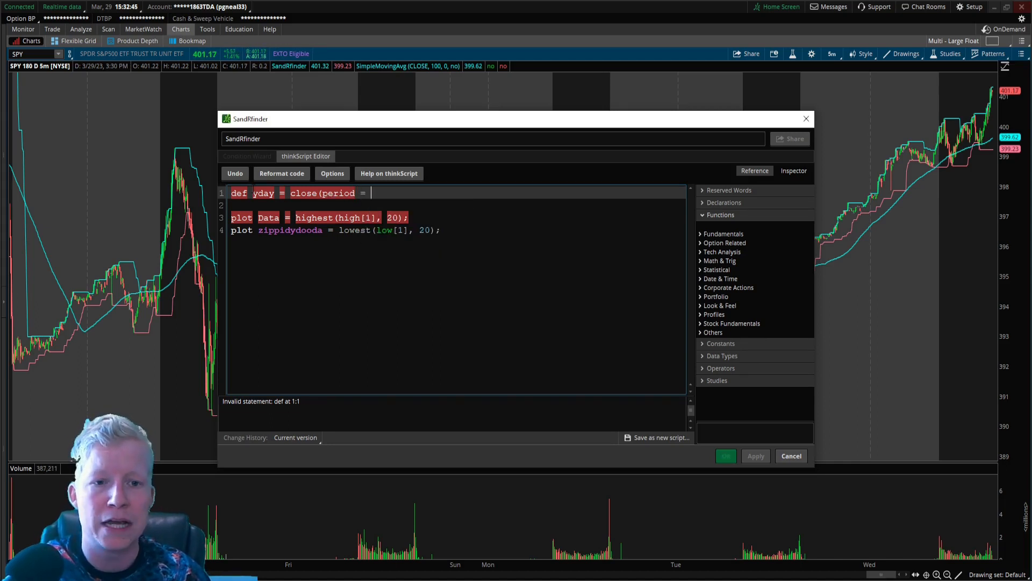
type("aggre")
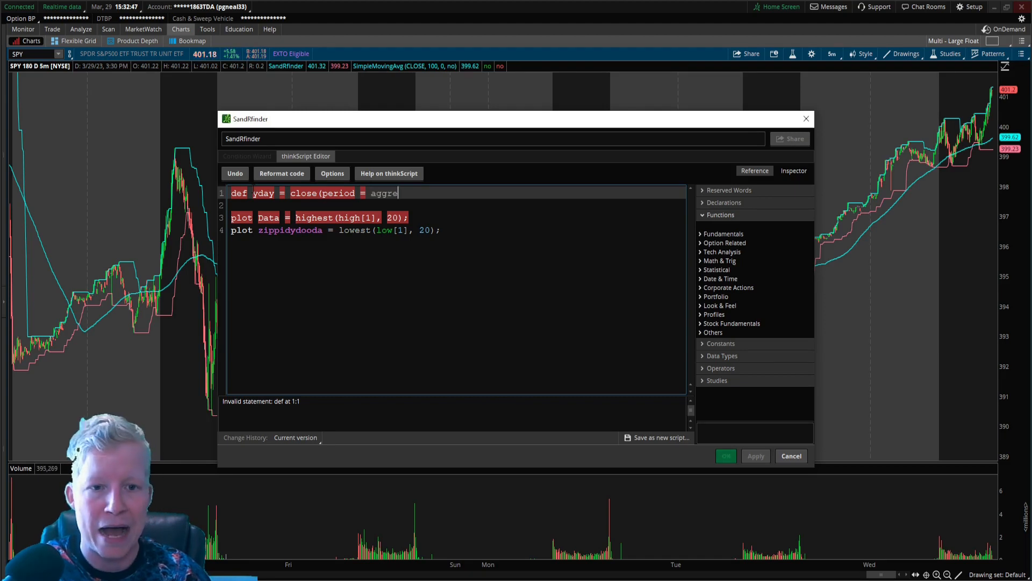
type("gationperiod")
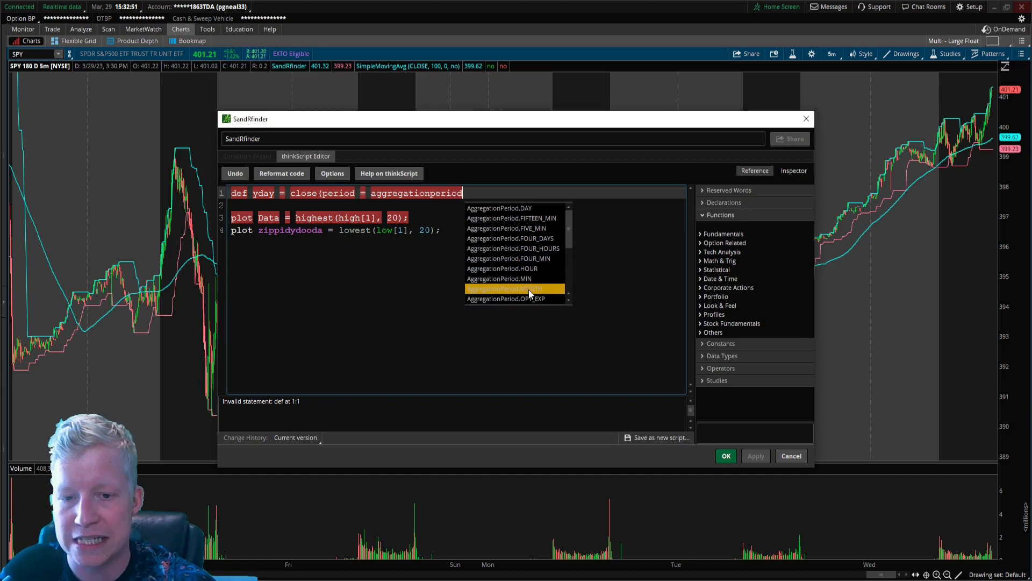
mouse_move(537, 289)
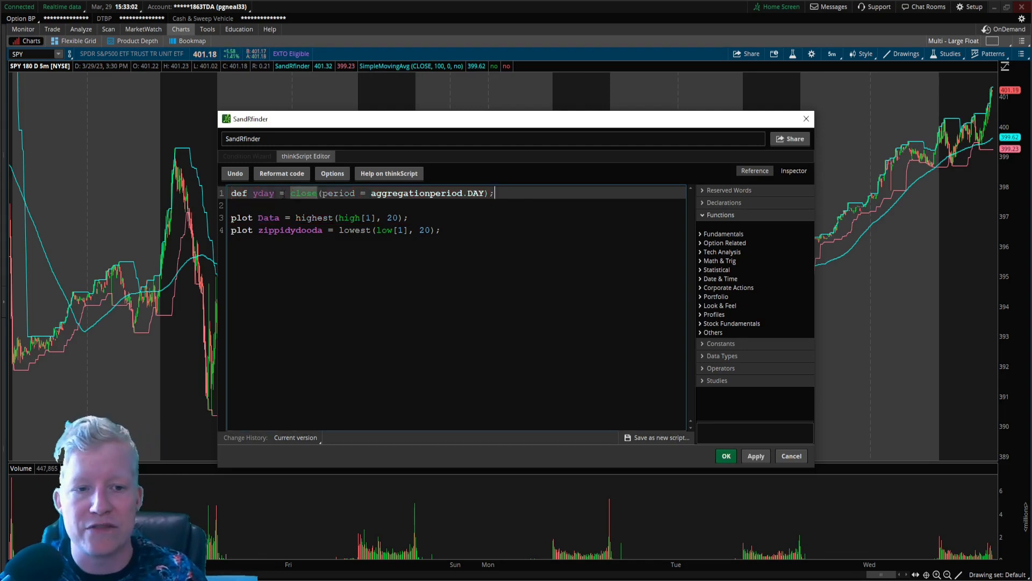
Finish the yday definition line, apply the script, and return to the chart
double_click(266, 193)
type("plot")
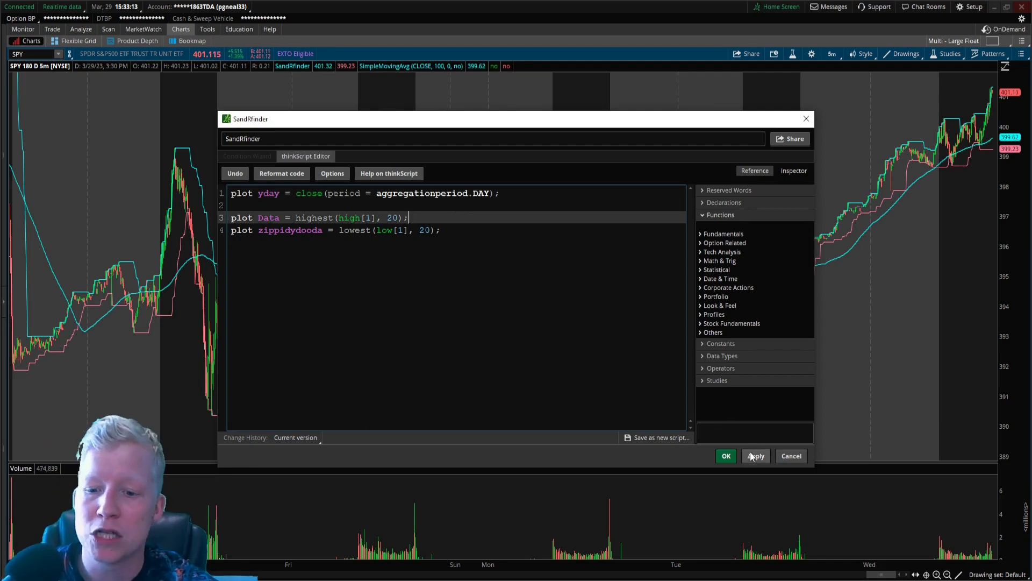
left_click(756, 456)
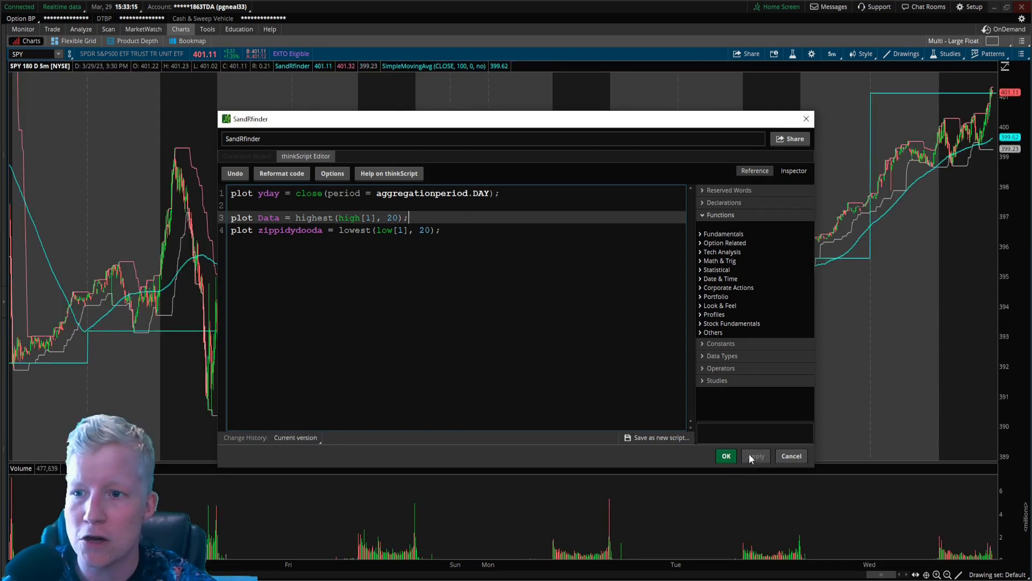
left_click(727, 456)
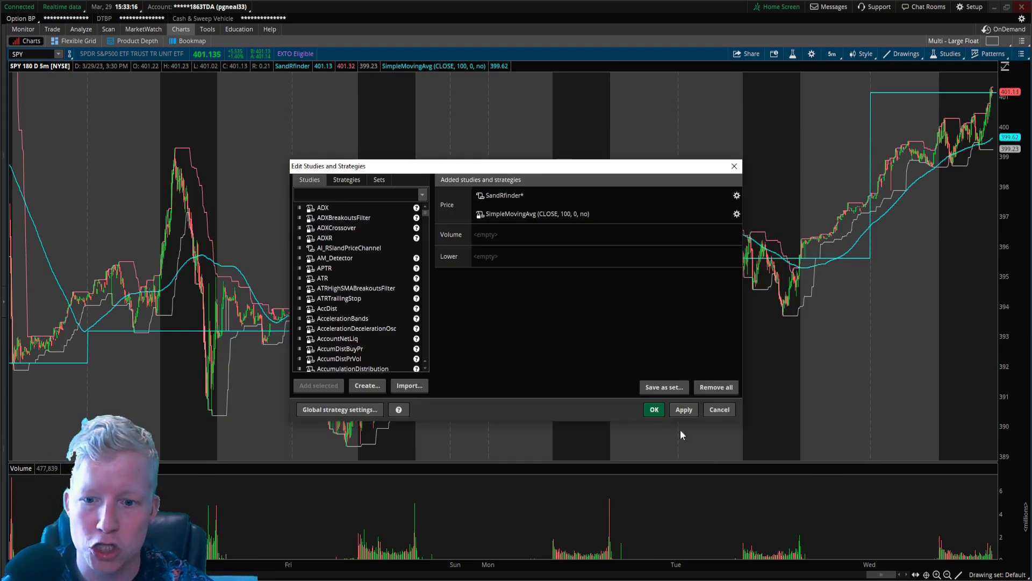
left_click(654, 410)
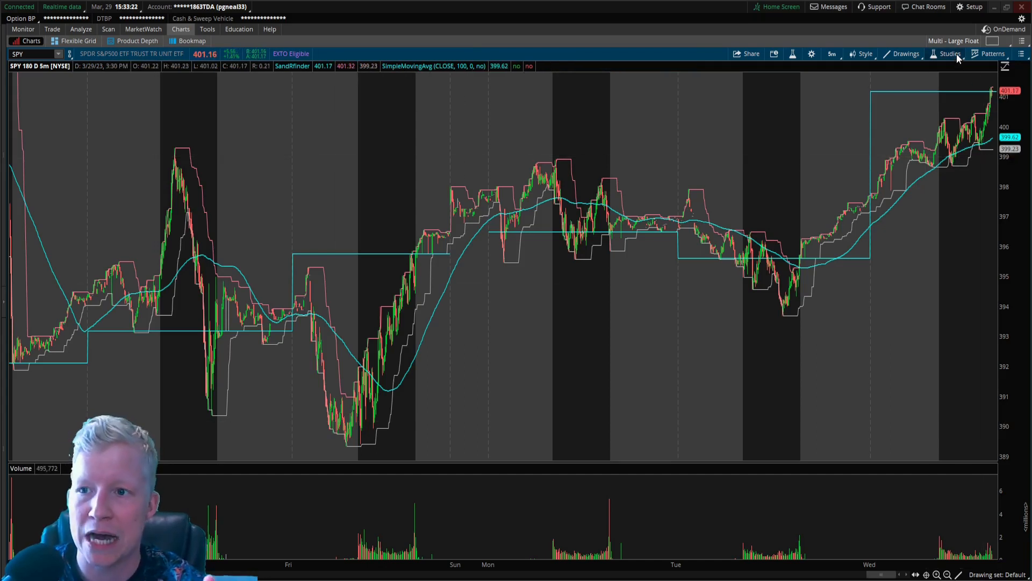
Reopen SandRfinder, append [1] to the daily close on line 1, and save
left_click(950, 53)
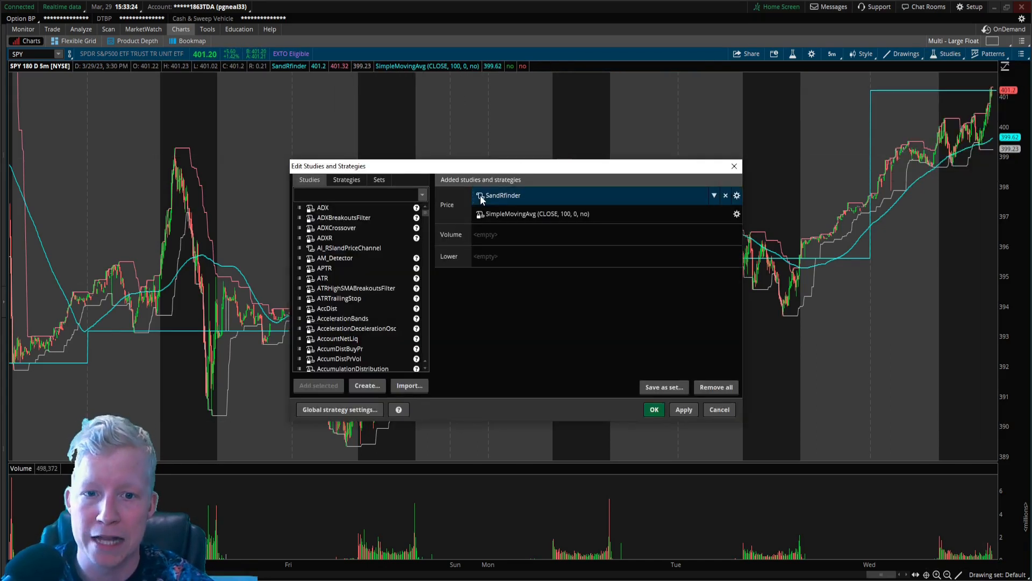
left_click(736, 195)
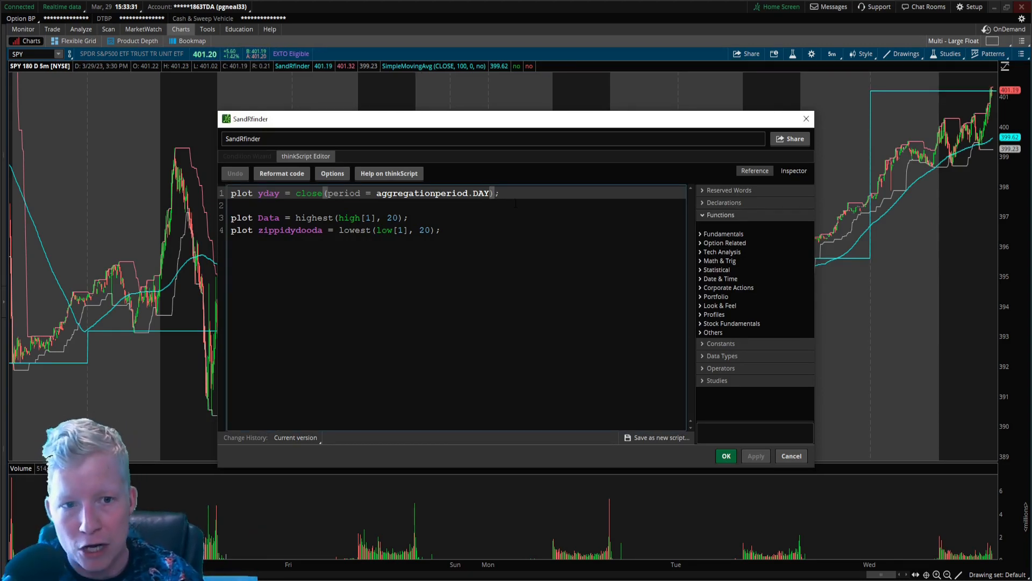
type("[1]")
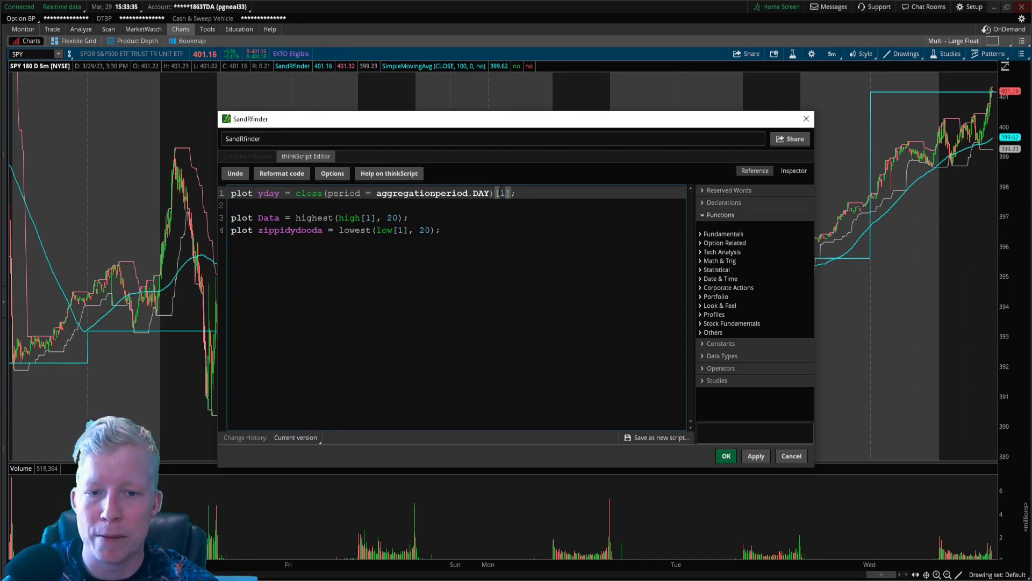
left_click(756, 456)
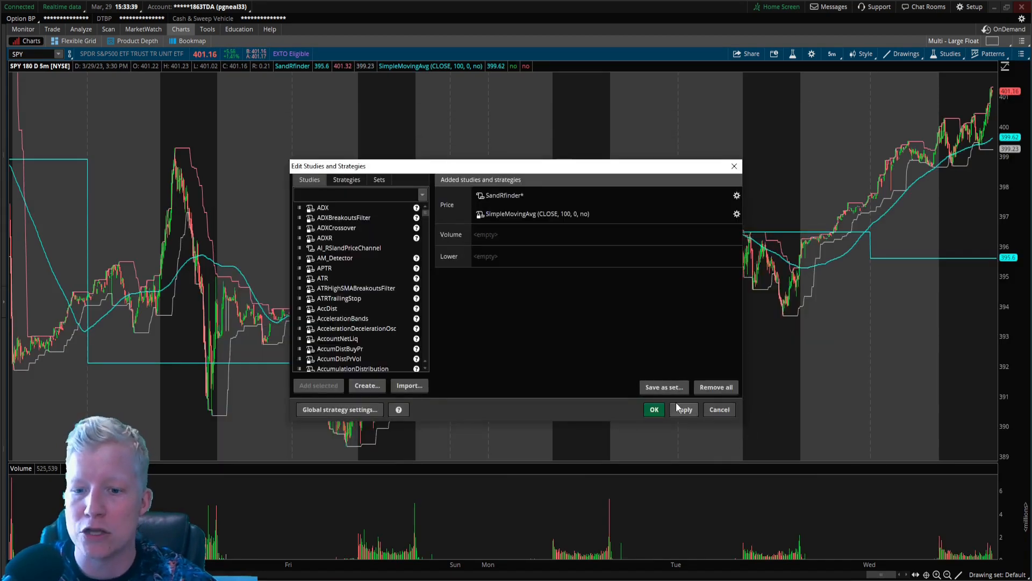
Uncheck Show plot for Data and zippidydooda, and remove SimpleMovingAvg
left_click(654, 409)
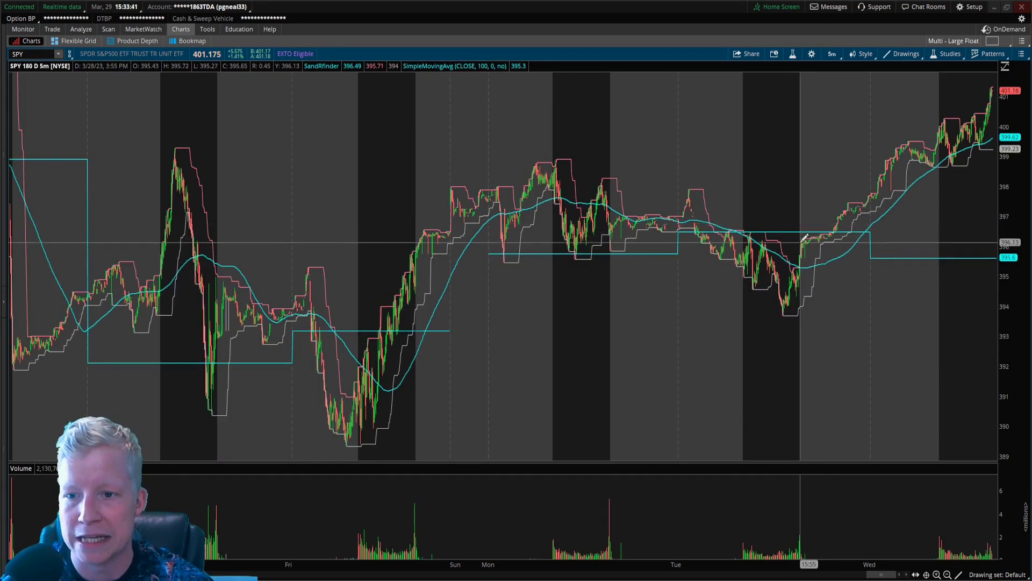
left_click(947, 53)
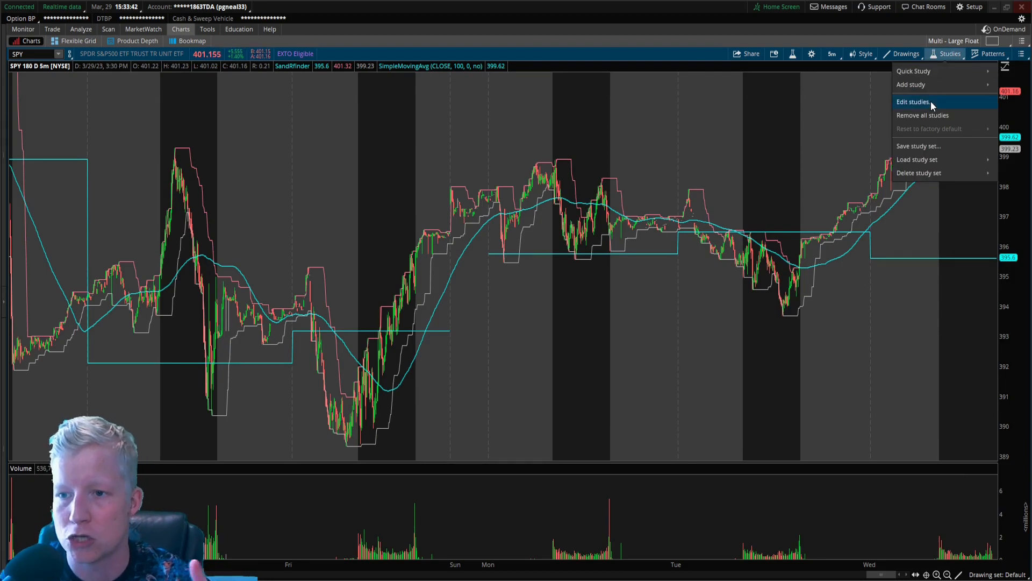
left_click(913, 101)
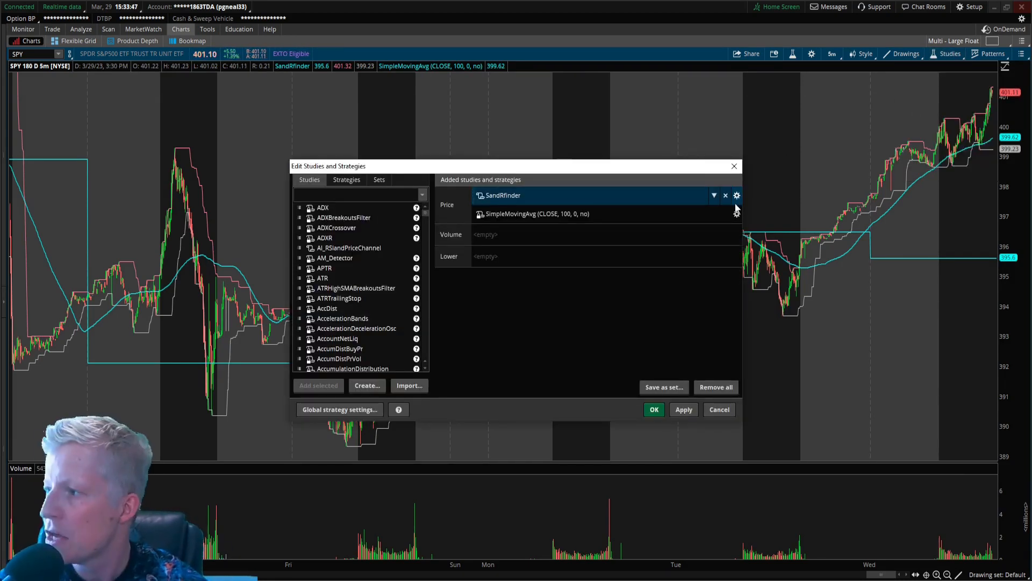
left_click(736, 195)
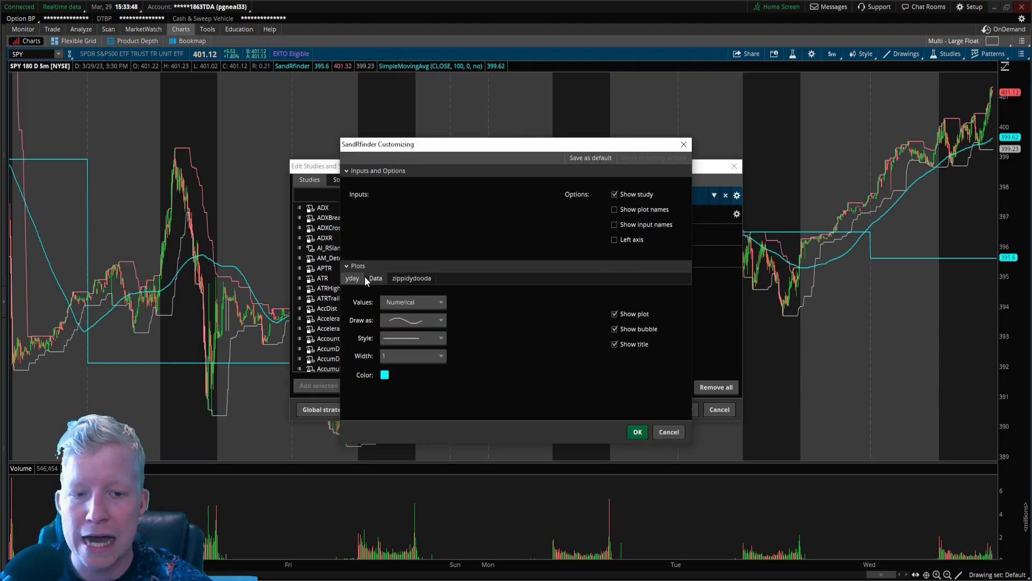
left_click(411, 278)
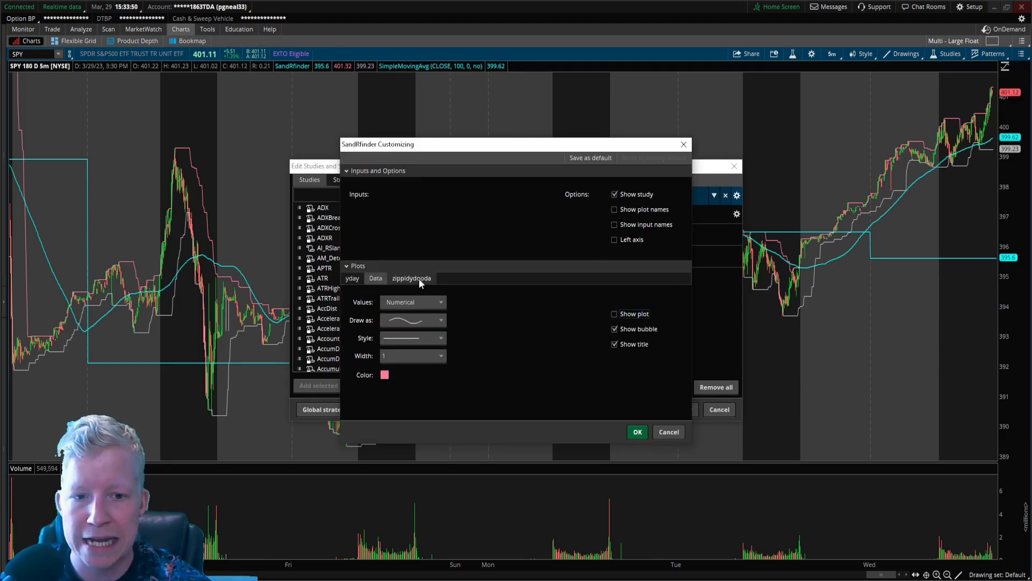
left_click(613, 313)
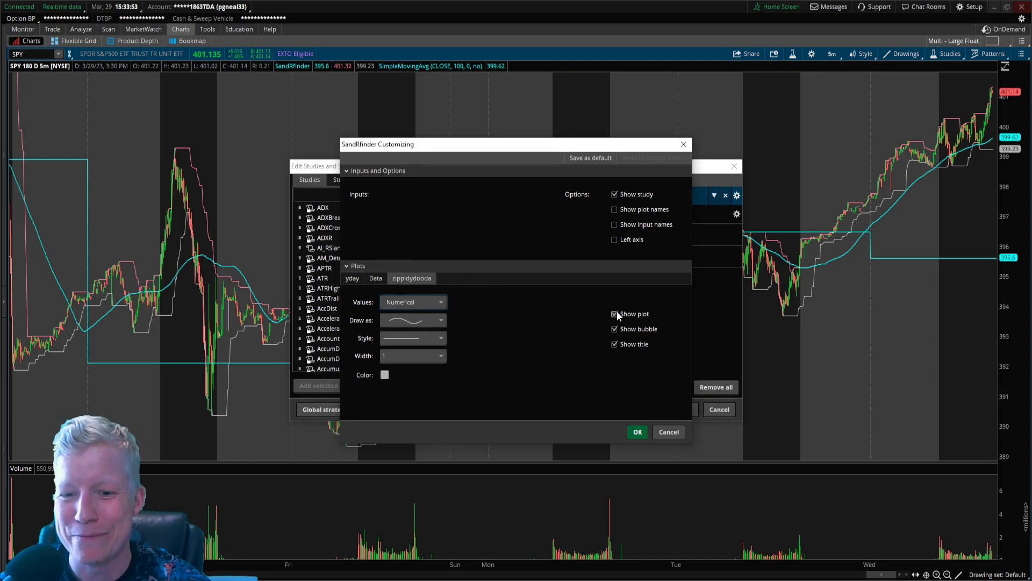
left_click(613, 314)
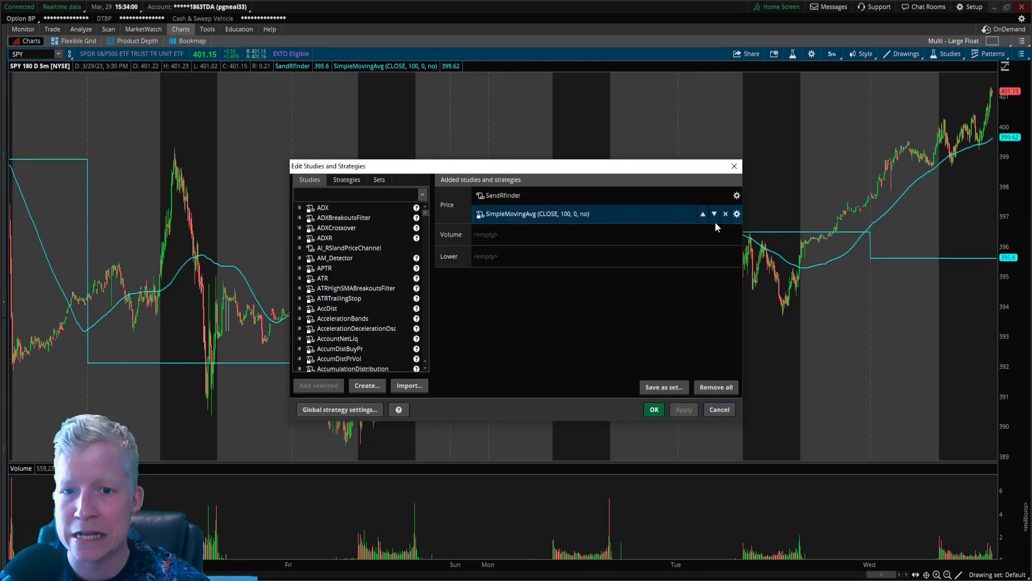
left_click(726, 214)
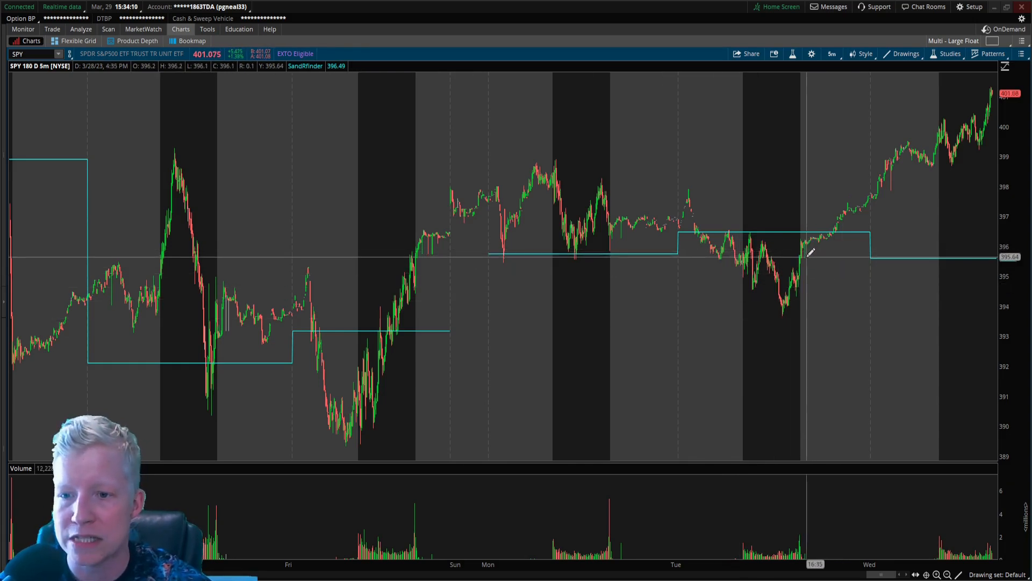
mouse_move(820, 242)
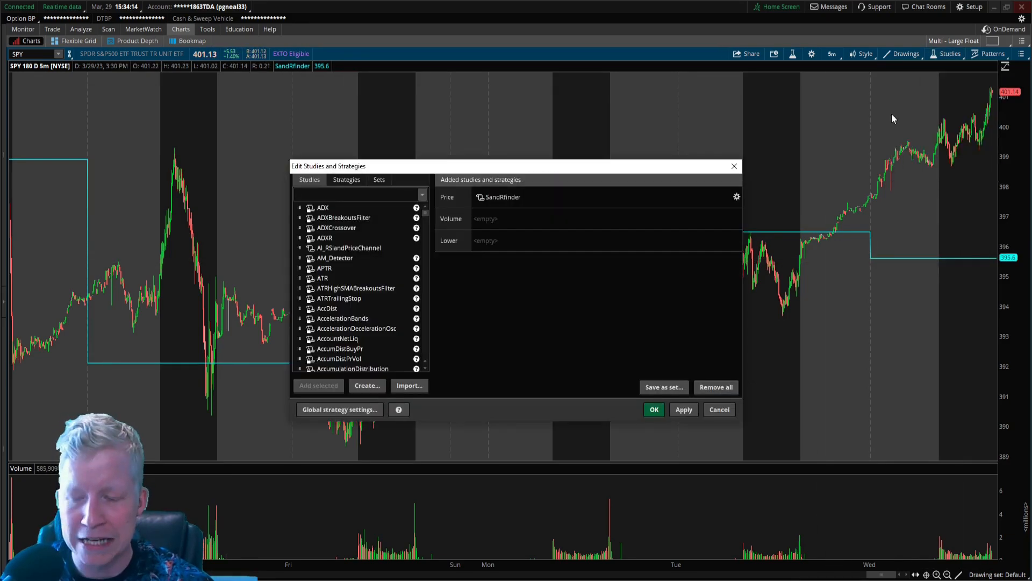
Replace close with high in SandRfinder's yday line and save the script
left_click(502, 197)
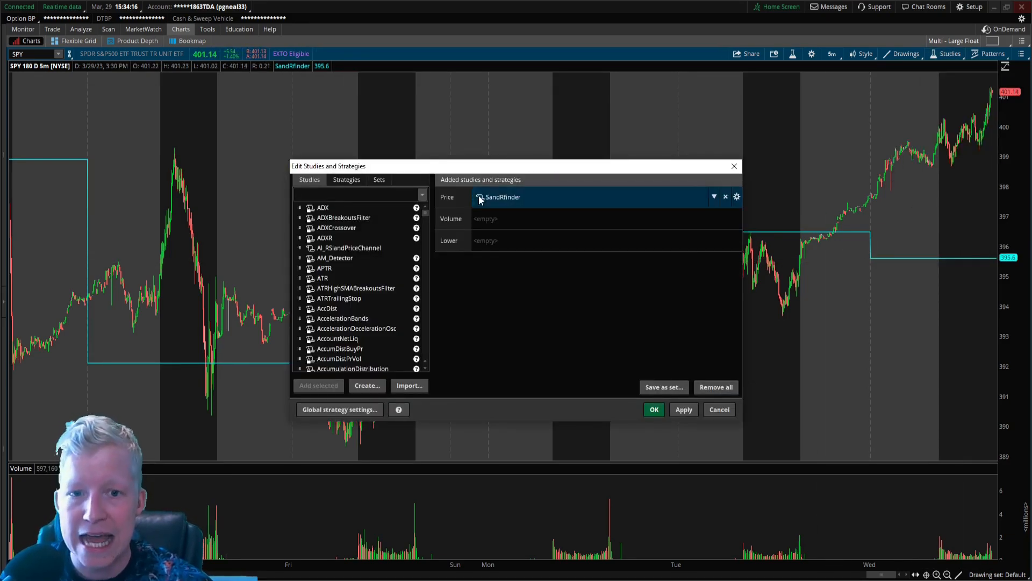
left_click(737, 196)
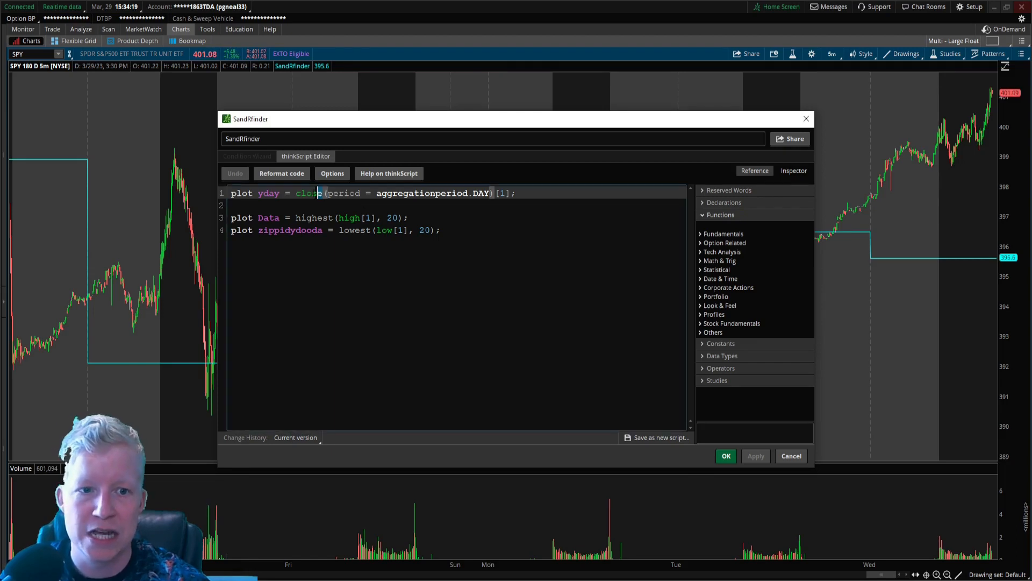
type("high")
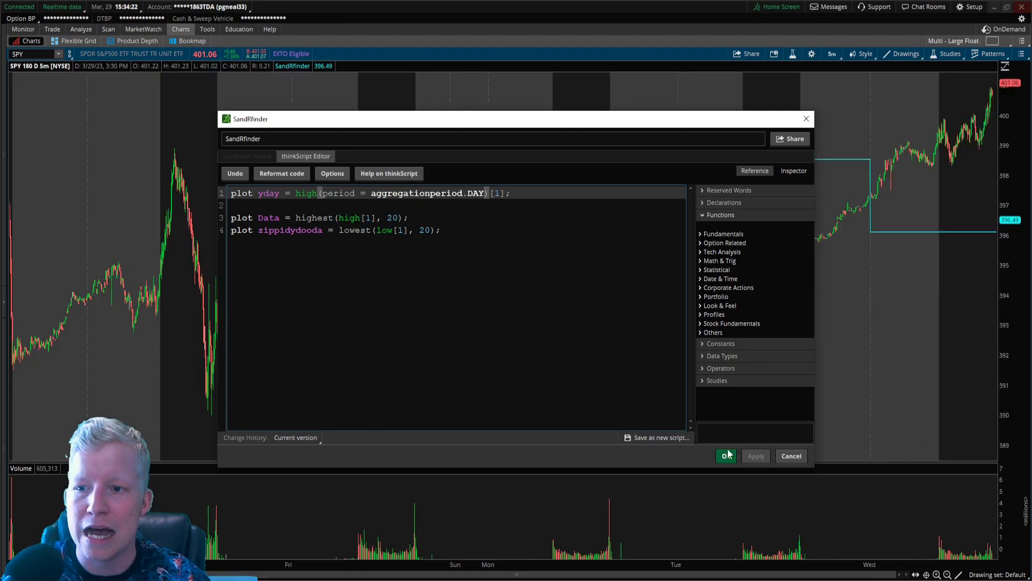
left_click(725, 456)
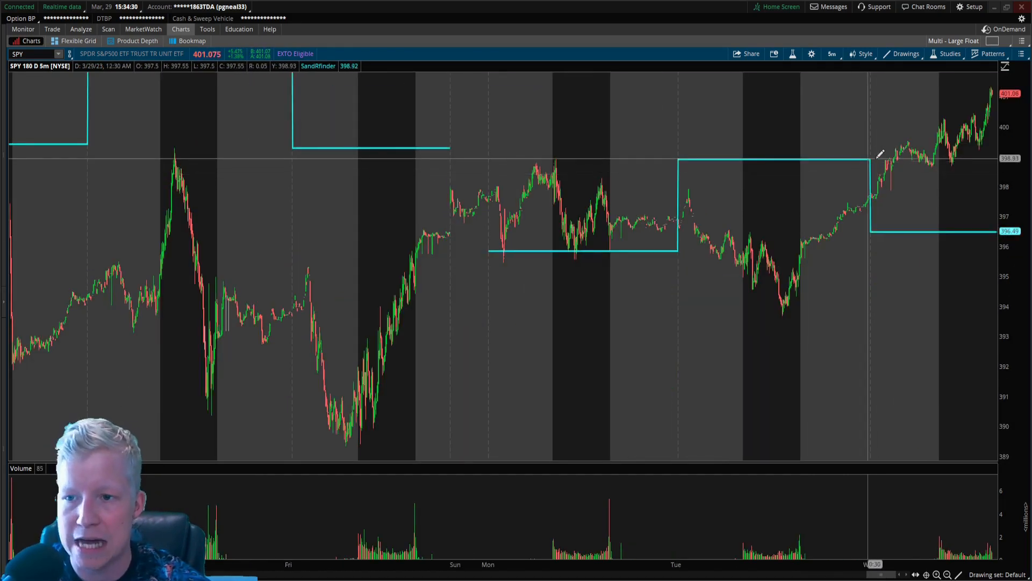
mouse_move(560, 158)
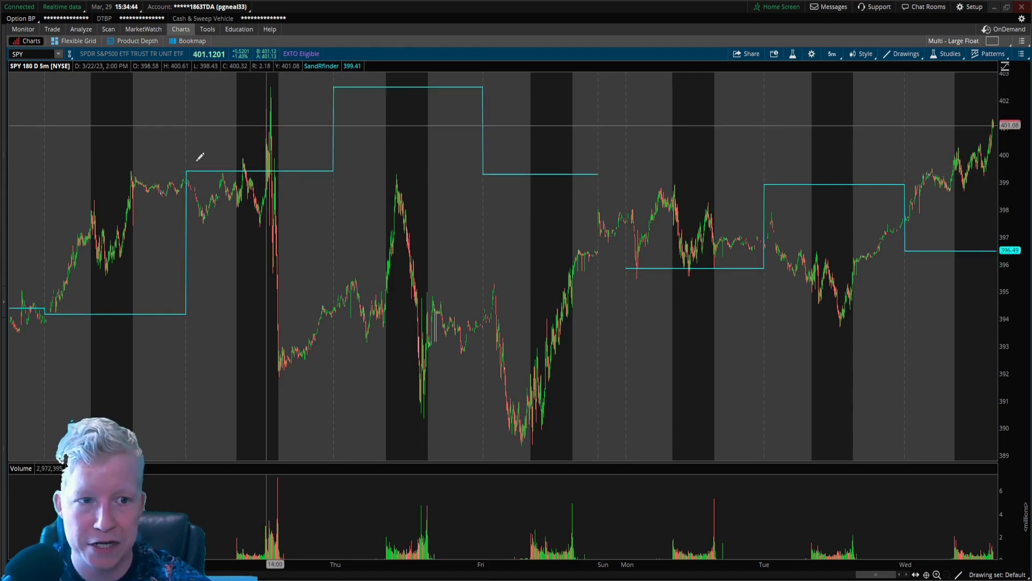
mouse_move(272, 180)
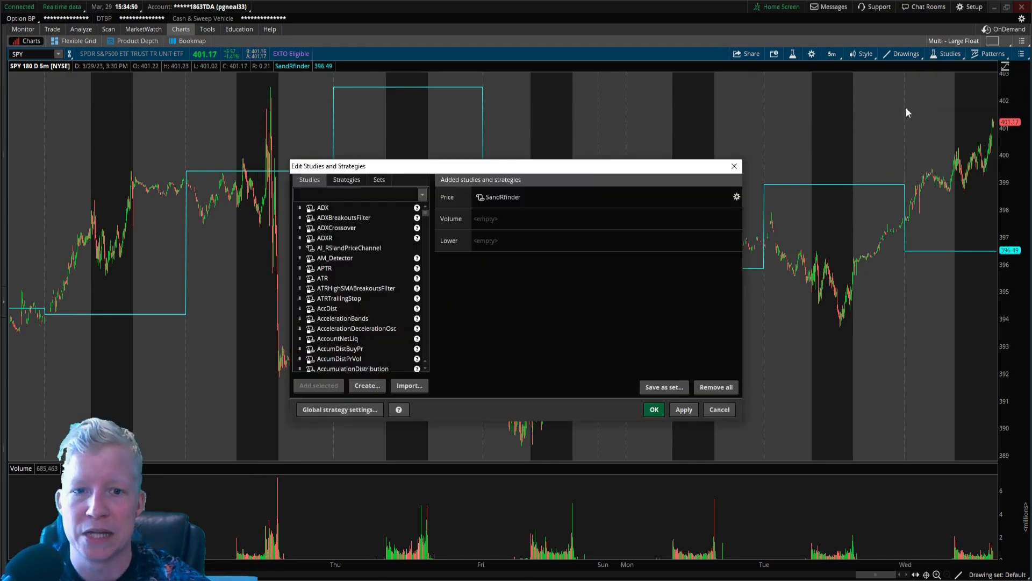
Wrap SandRfinder's line 1 as highest(high(period = aggregationperiod.DAY)[1],5) and apply it
left_click(736, 196)
type("plot yday = highest(high(period = aggregationperiod.DAY)[1];")
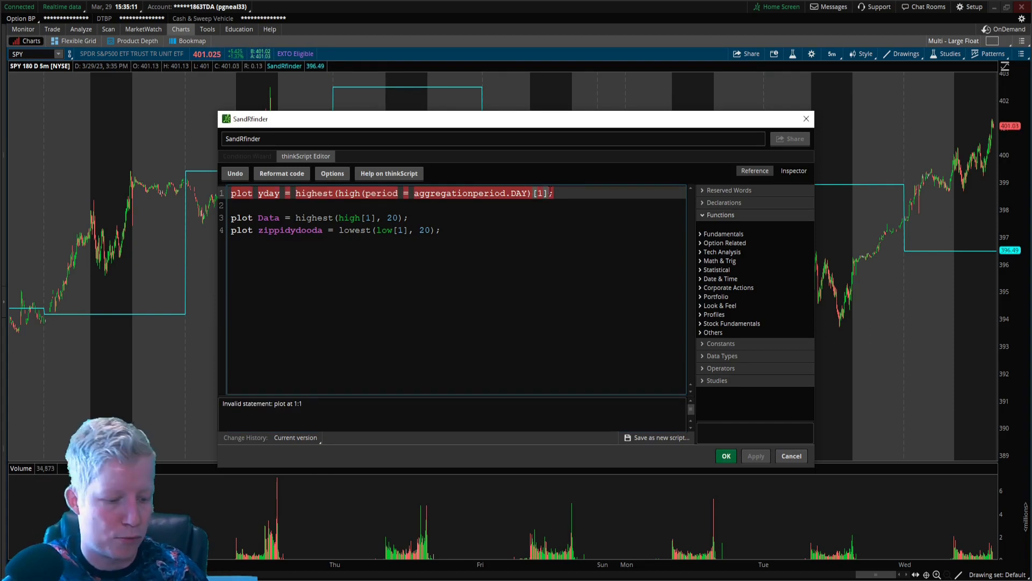
type(",5)")
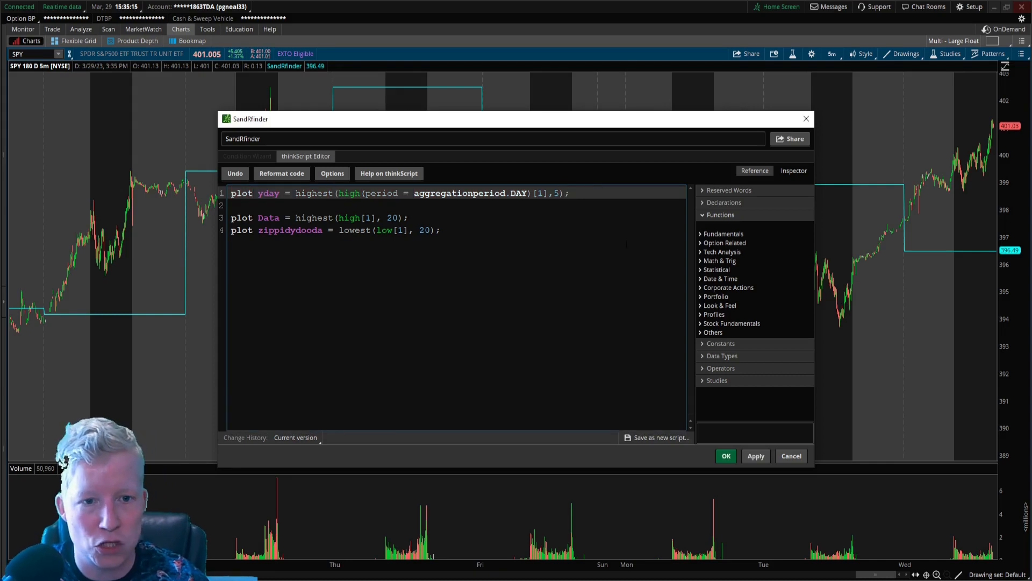
left_click(756, 456)
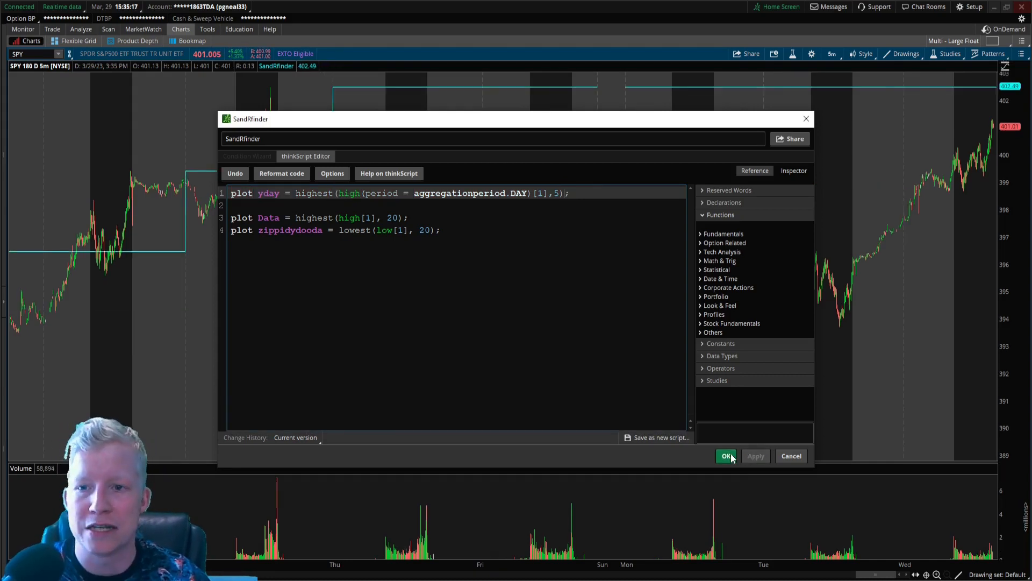
Save and close the editor, then reopen the SandRfinder script from Studies
left_click(726, 456)
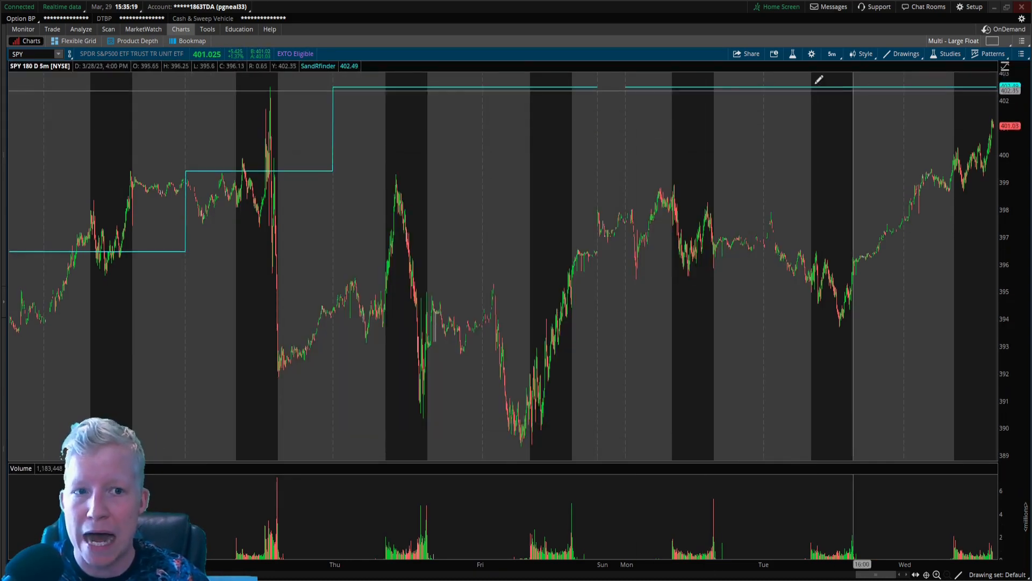
mouse_move(289, 91)
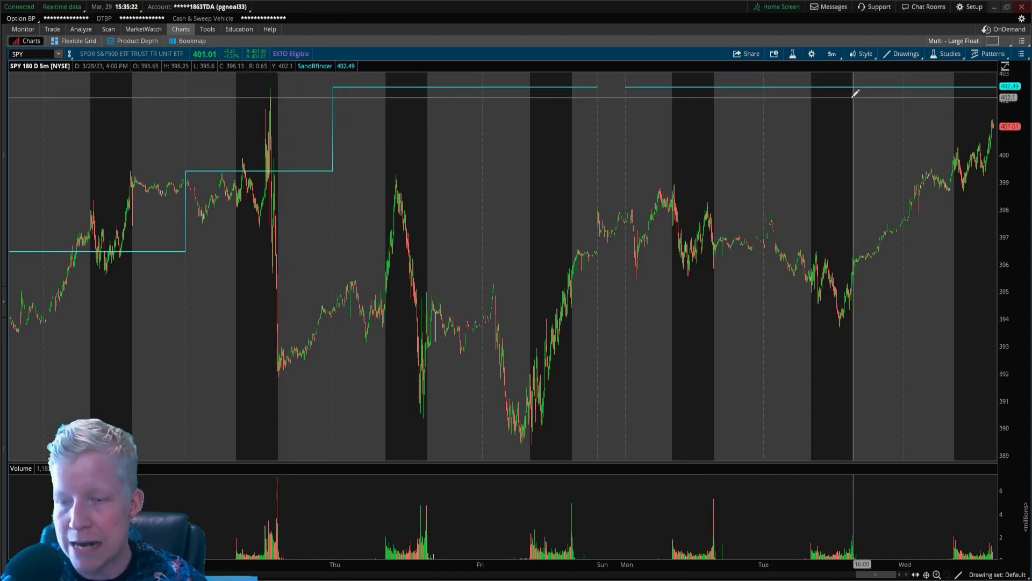
left_click(946, 53)
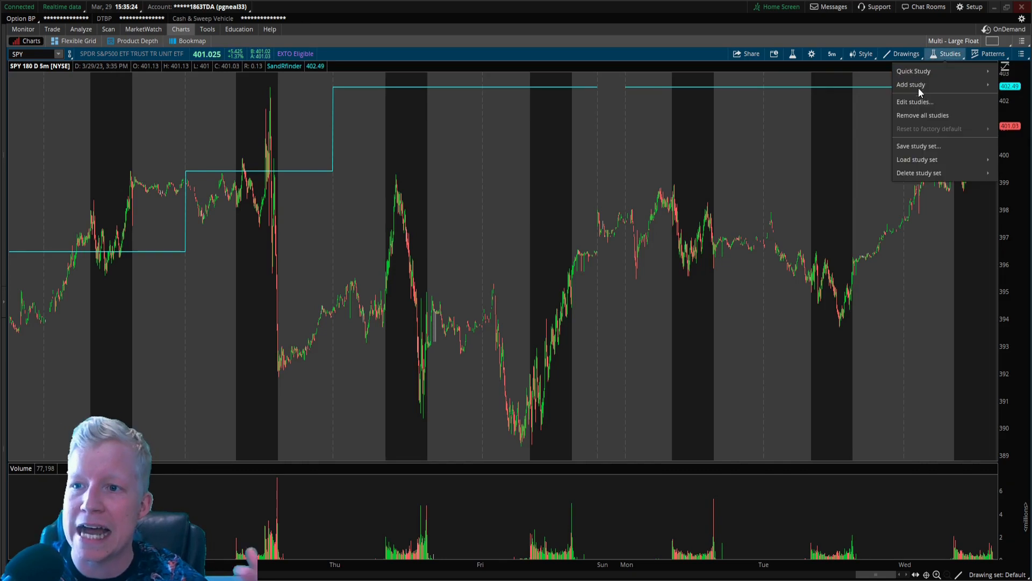
left_click(915, 102)
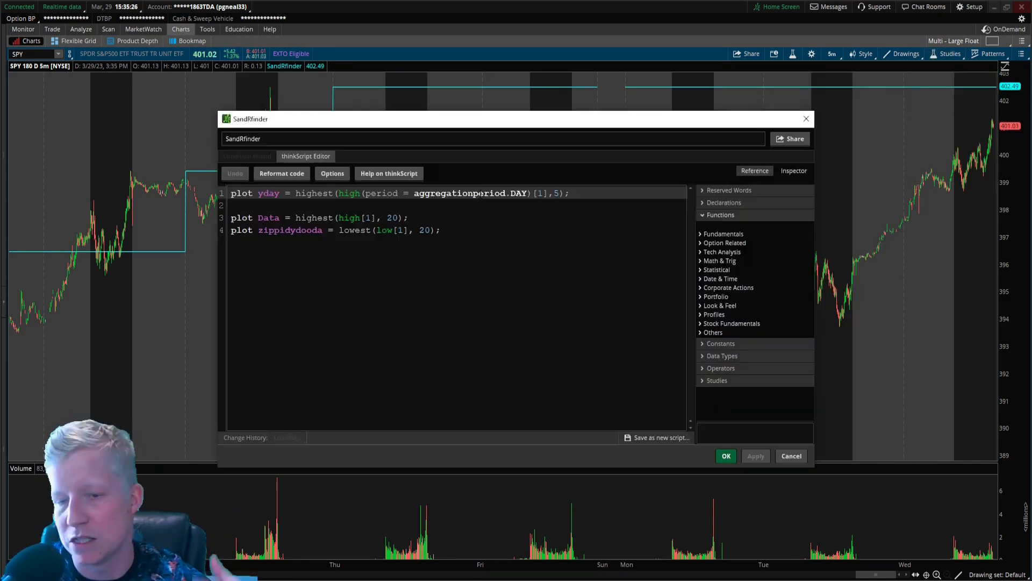